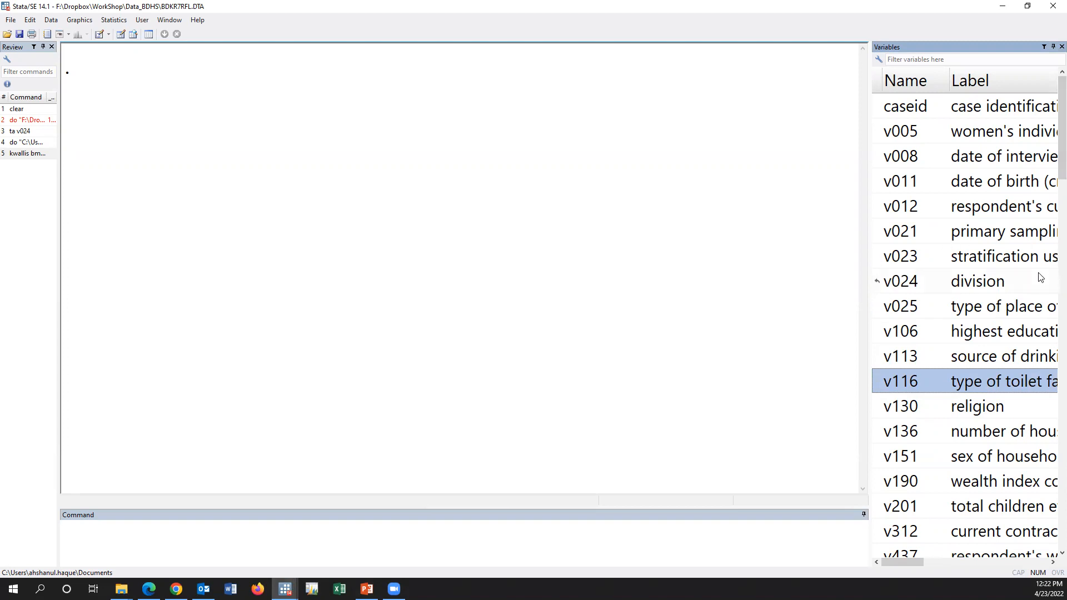
mouse_move(968, 353)
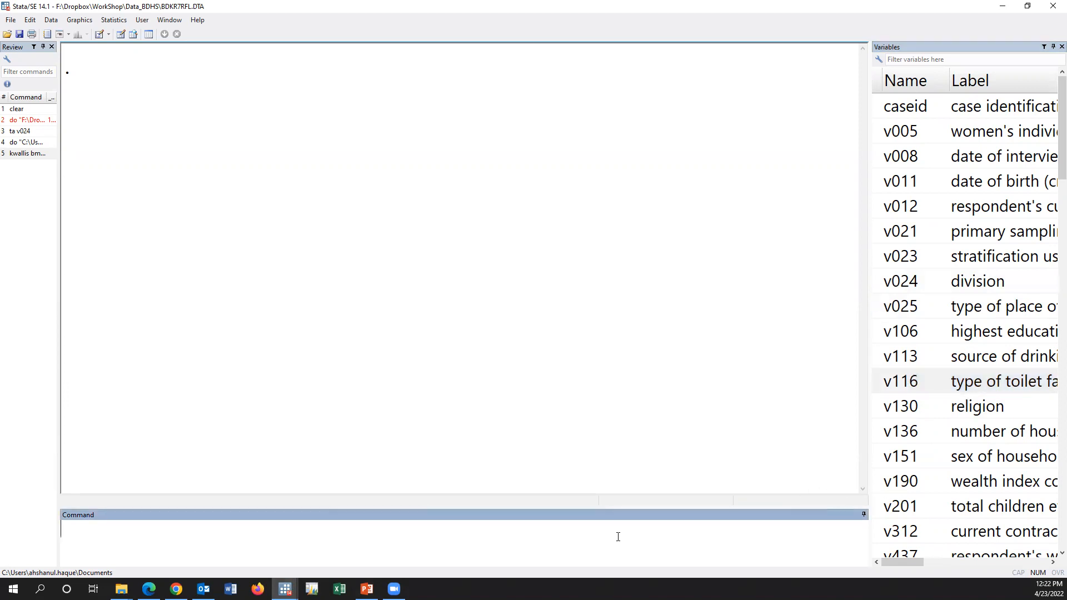
- Tabulate total children ever born (v201) with 'ta v201'
text(ta)
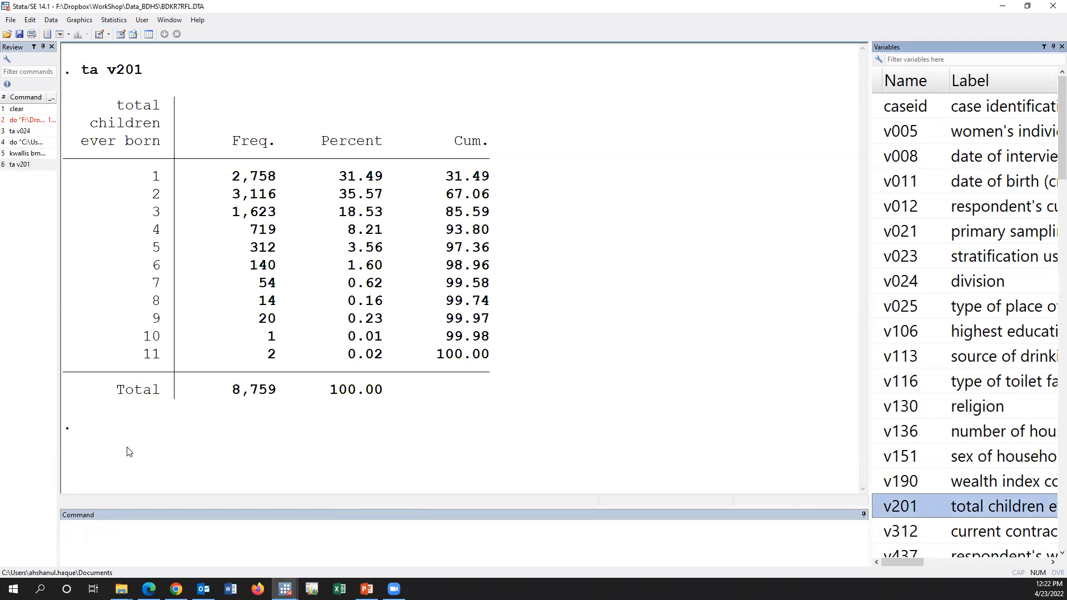
mouse_move(28, 174)
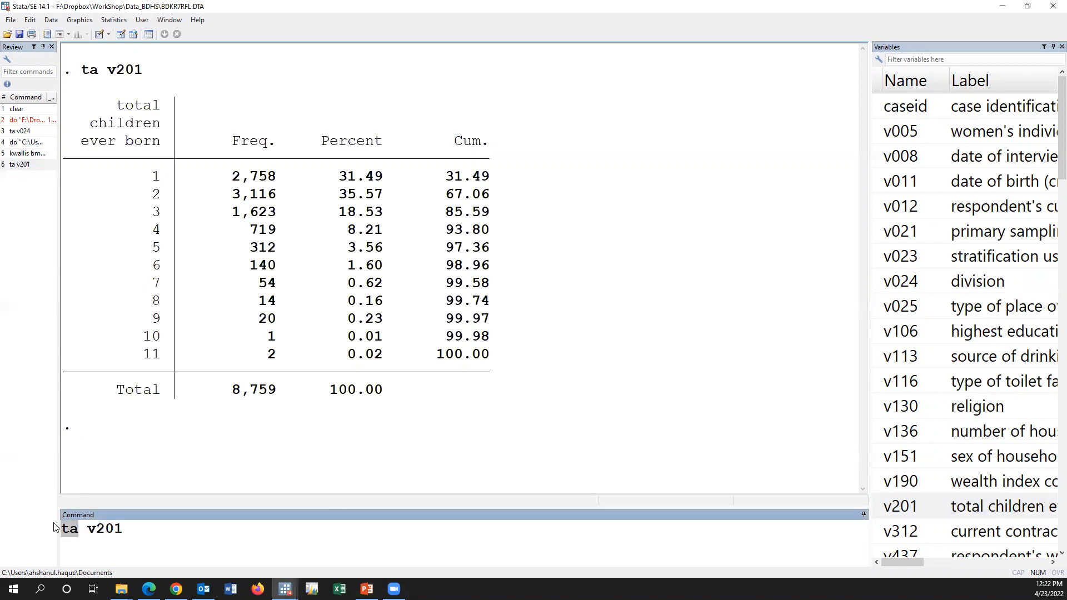
- Draw a histogram of total children ever born with 'hist v201'
text(hist v201)
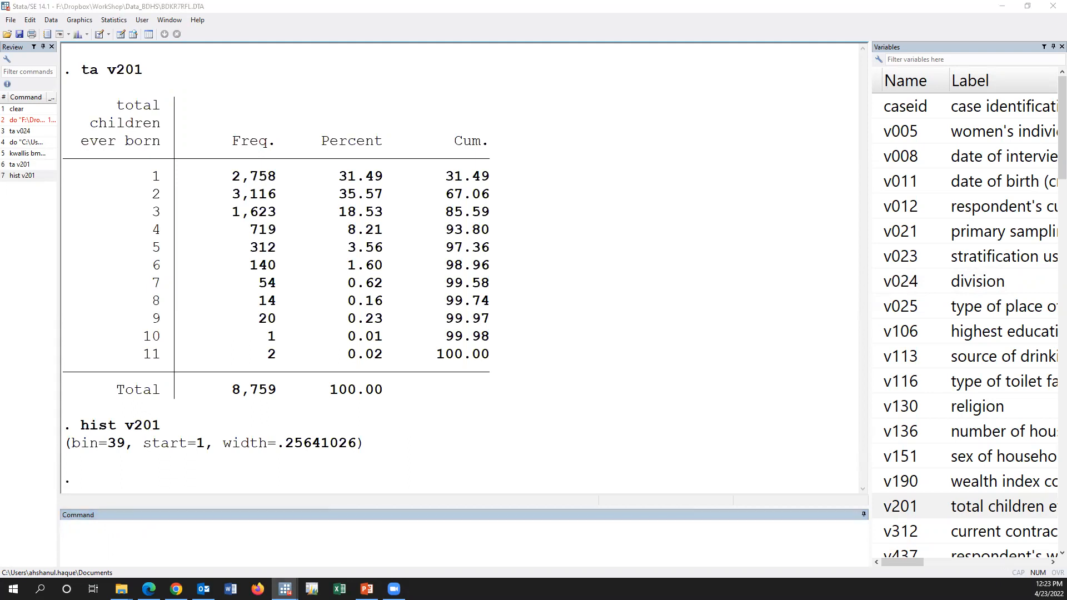
mouse_move(449, 155)
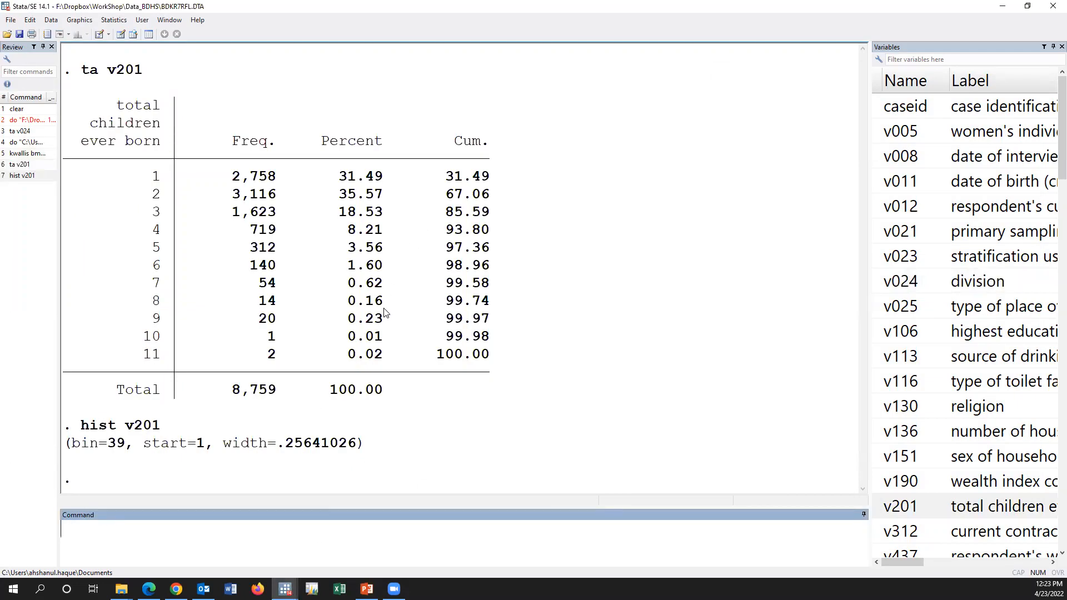
scroll(down, 3)
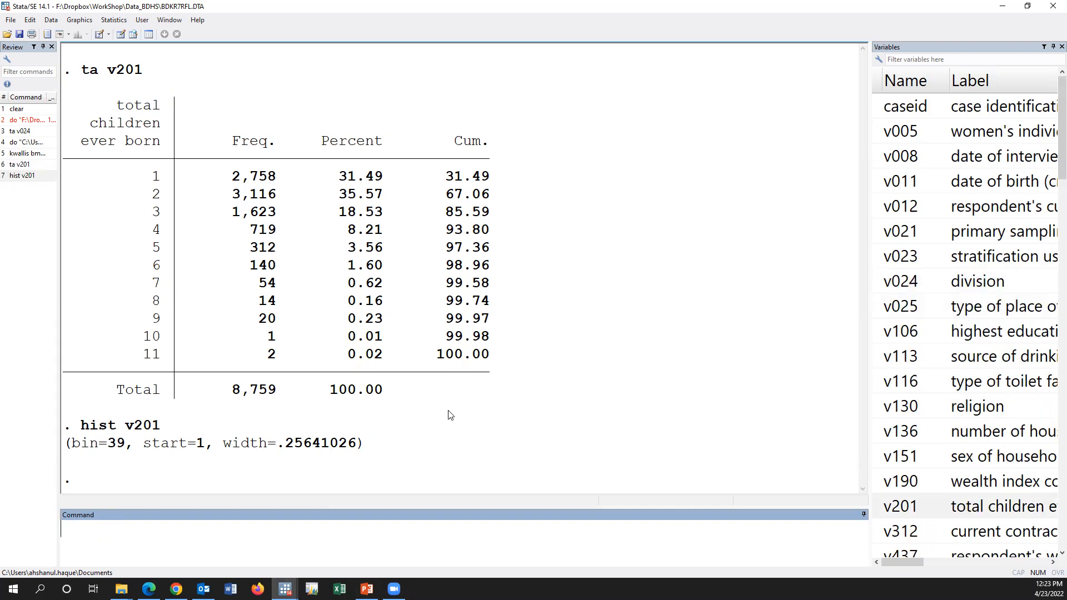
text(hi)
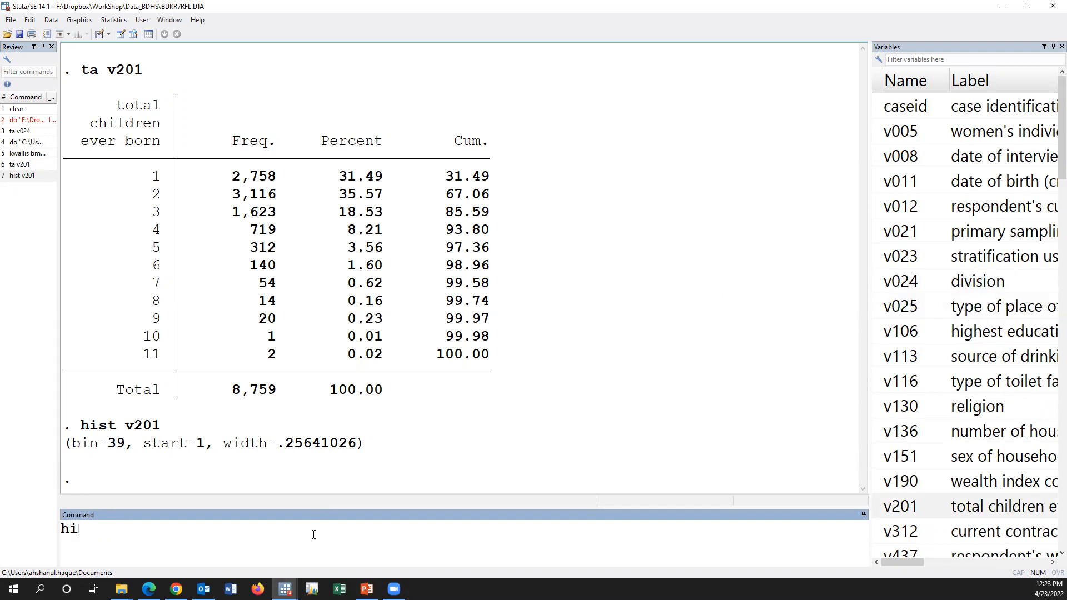
- Draw a density histogram of respondent's current age (v012)
text(st)
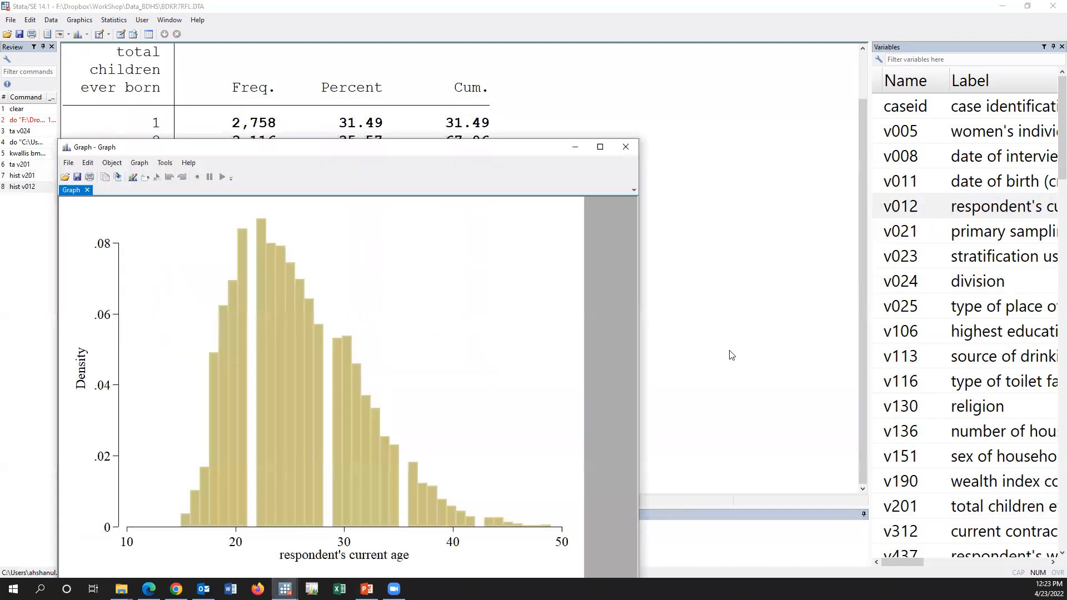
mouse_move(525, 264)
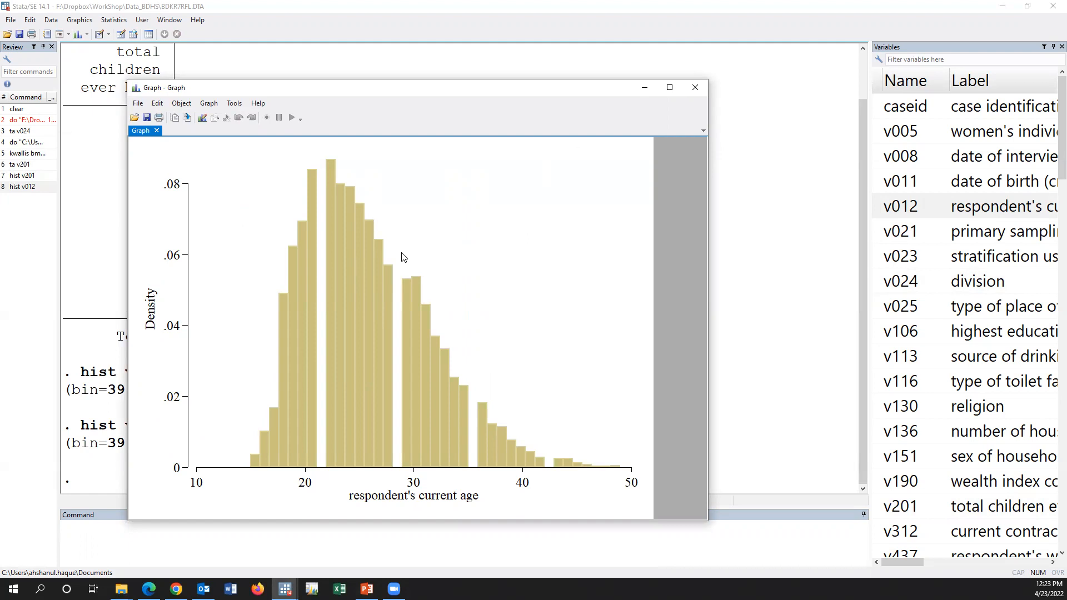
mouse_move(407, 256)
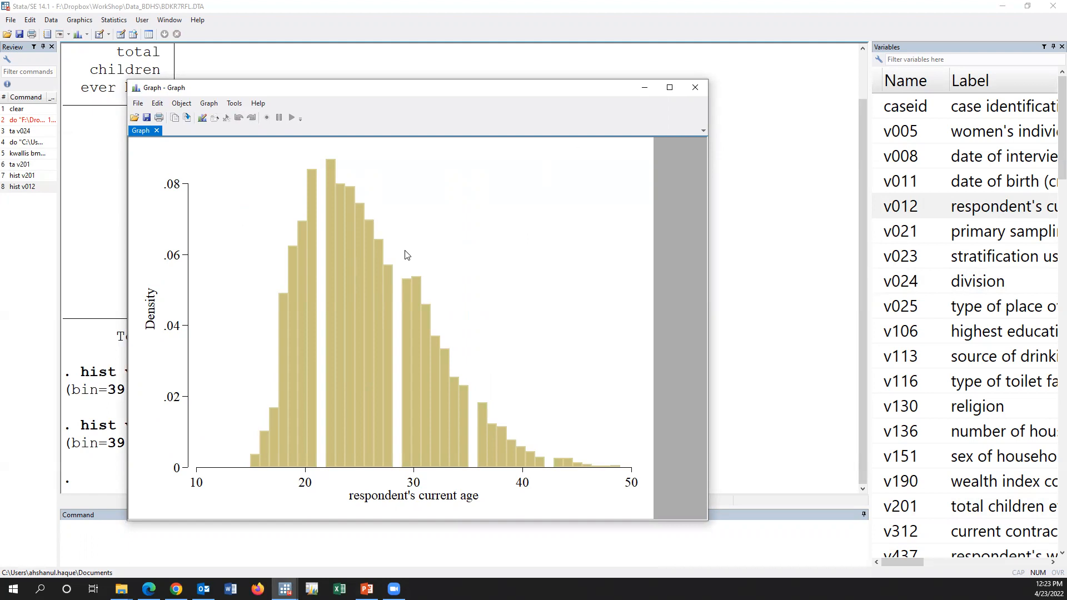
mouse_move(644, 147)
text(sum v012)
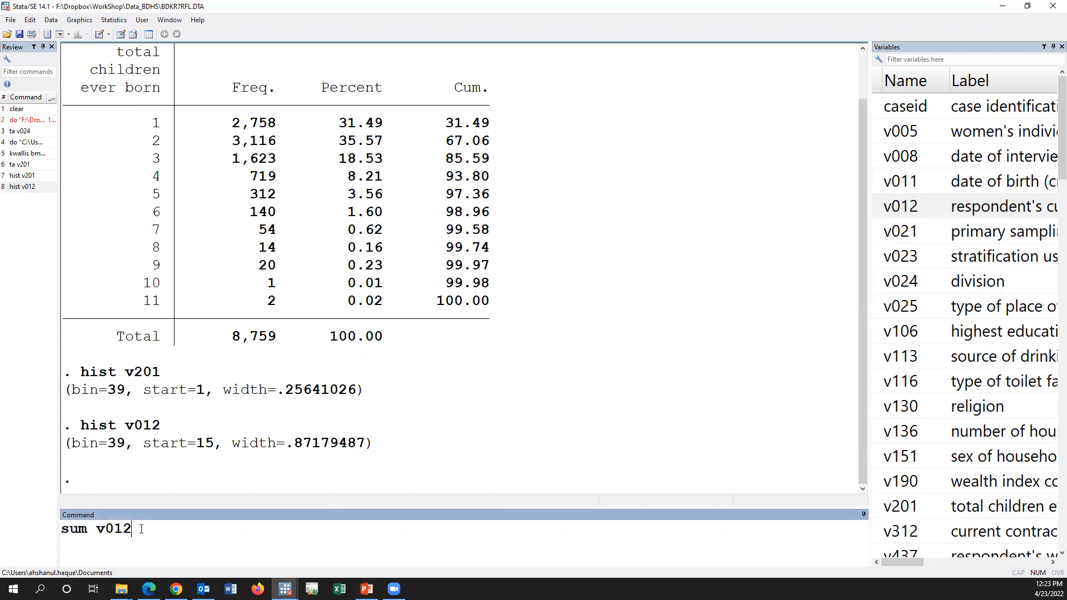
- Get detailed summary statistics for age (median 25, mean 25.79), then tabulate division
text(,de)
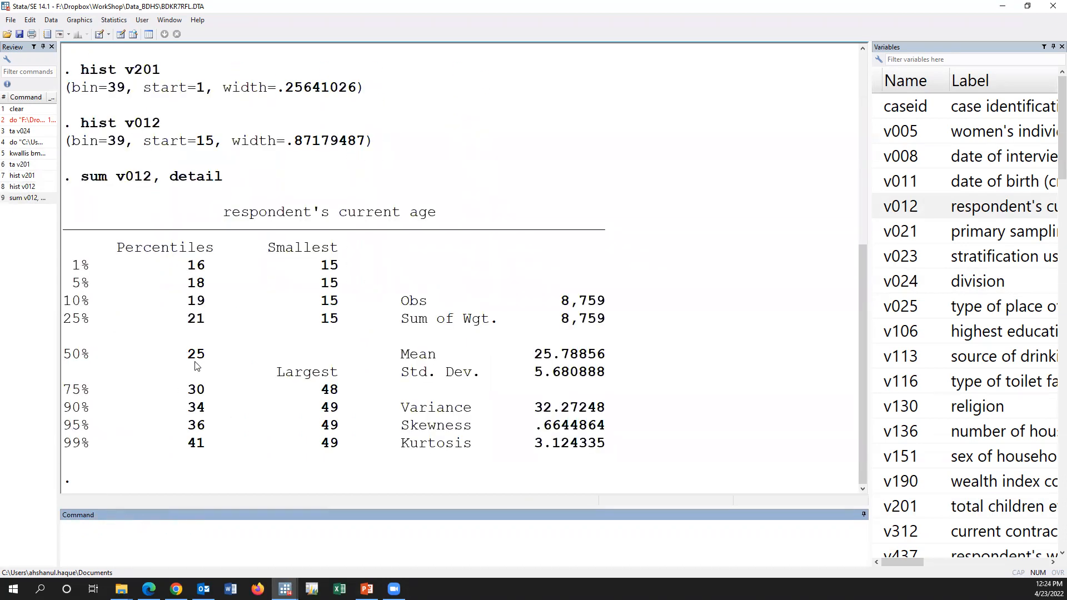
mouse_move(500, 393)
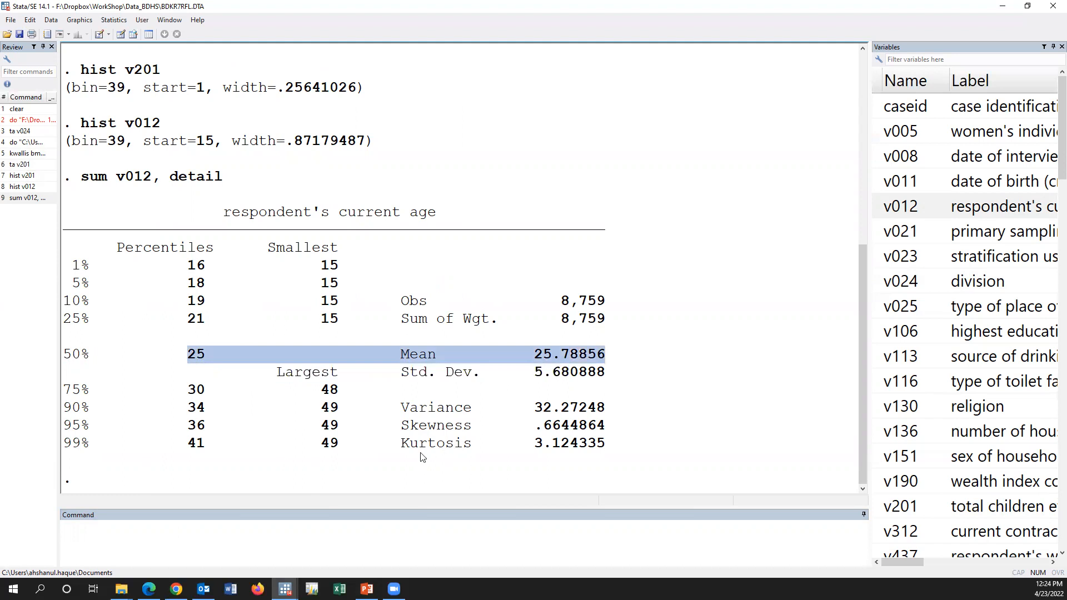
mouse_move(417, 441)
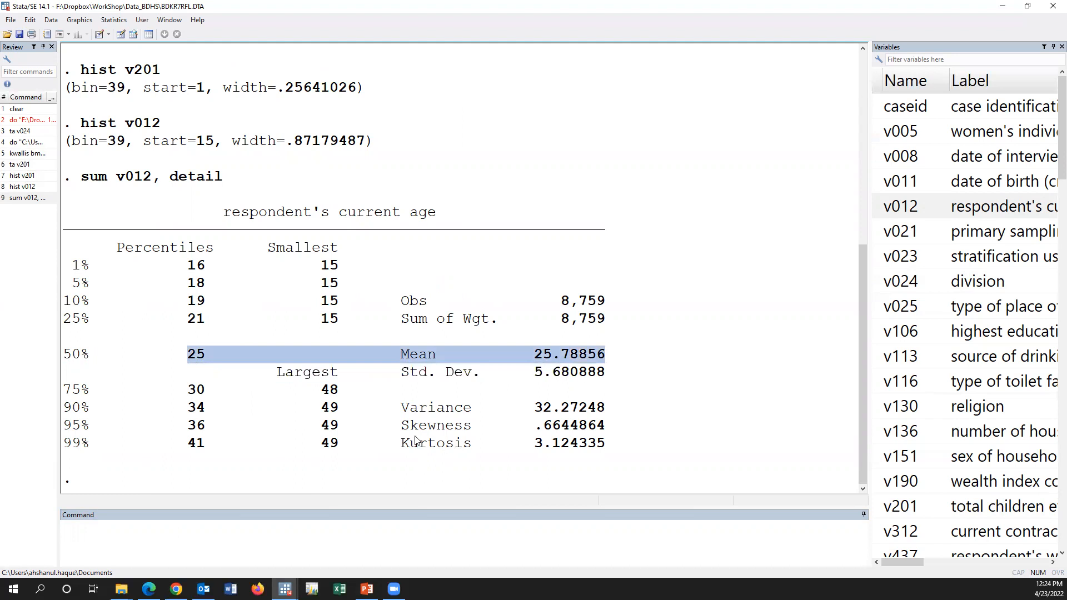
mouse_move(362, 403)
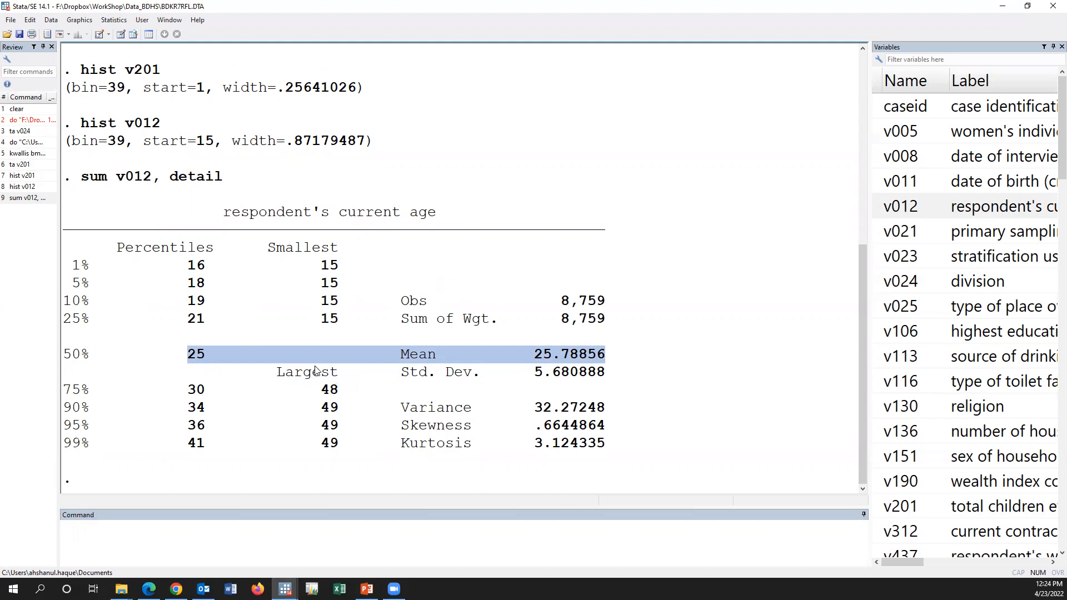
mouse_move(368, 389)
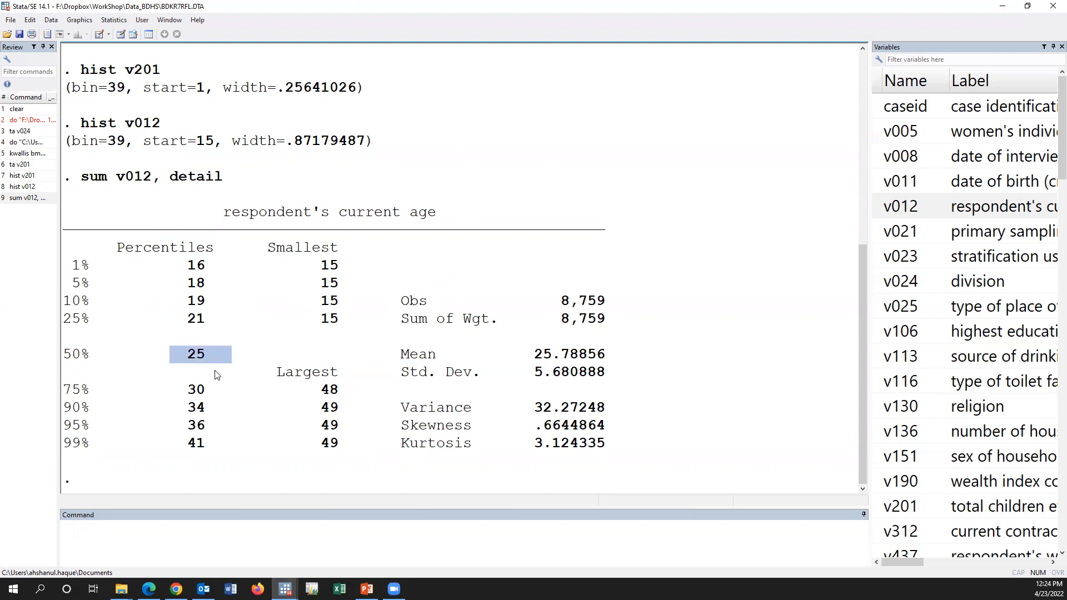
mouse_move(636, 400)
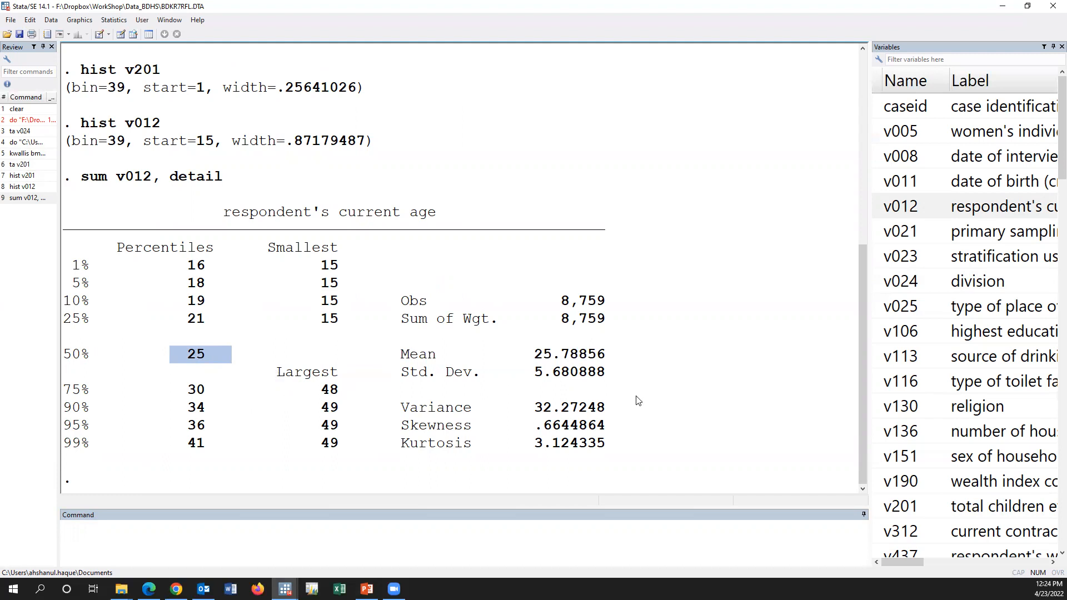
text(ta)
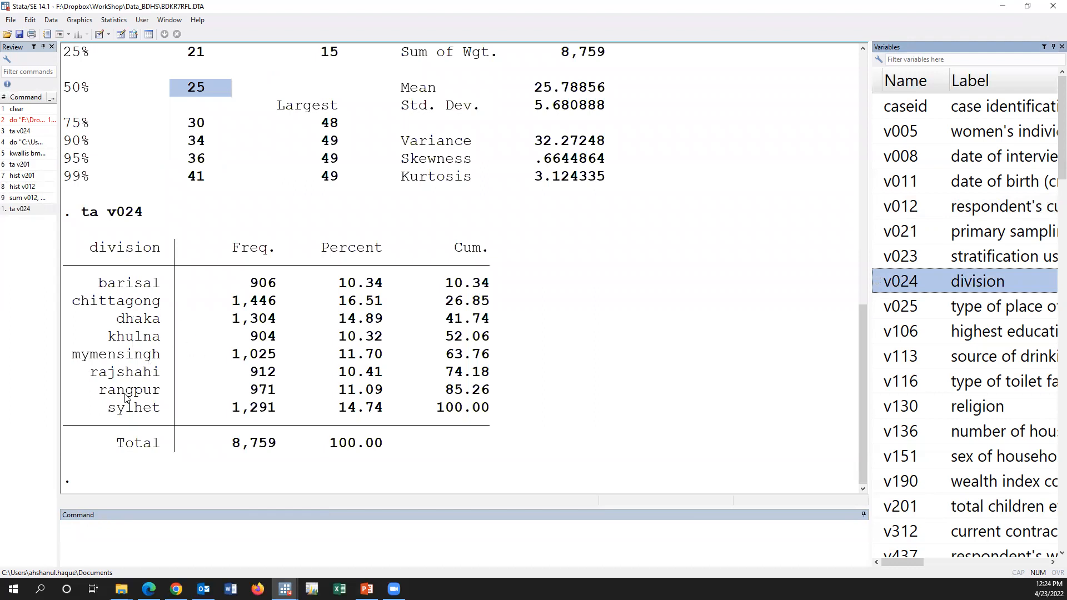
mouse_move(154, 325)
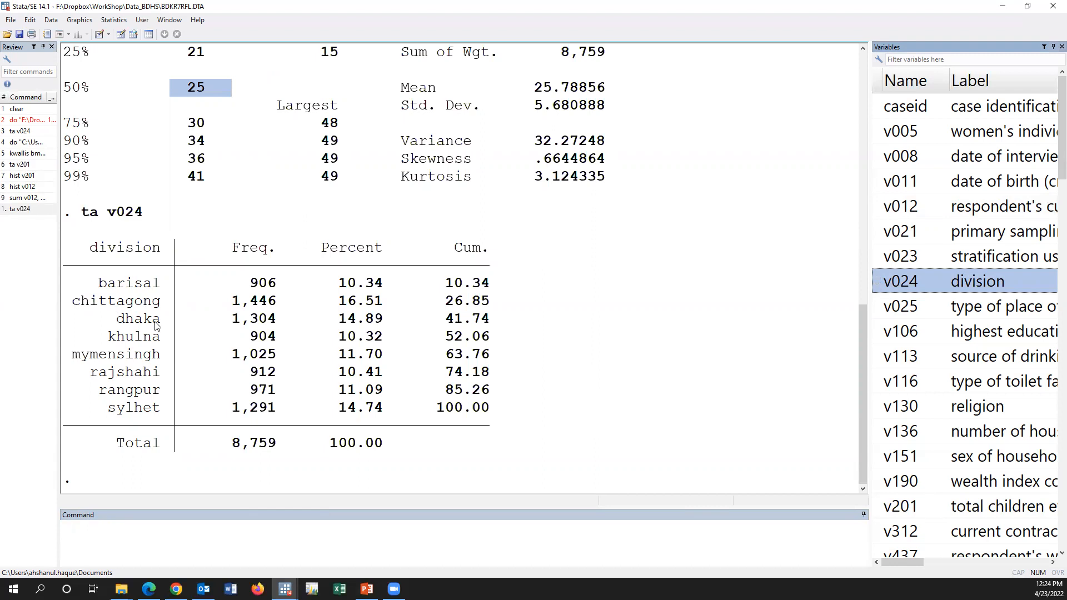
mouse_move(183, 398)
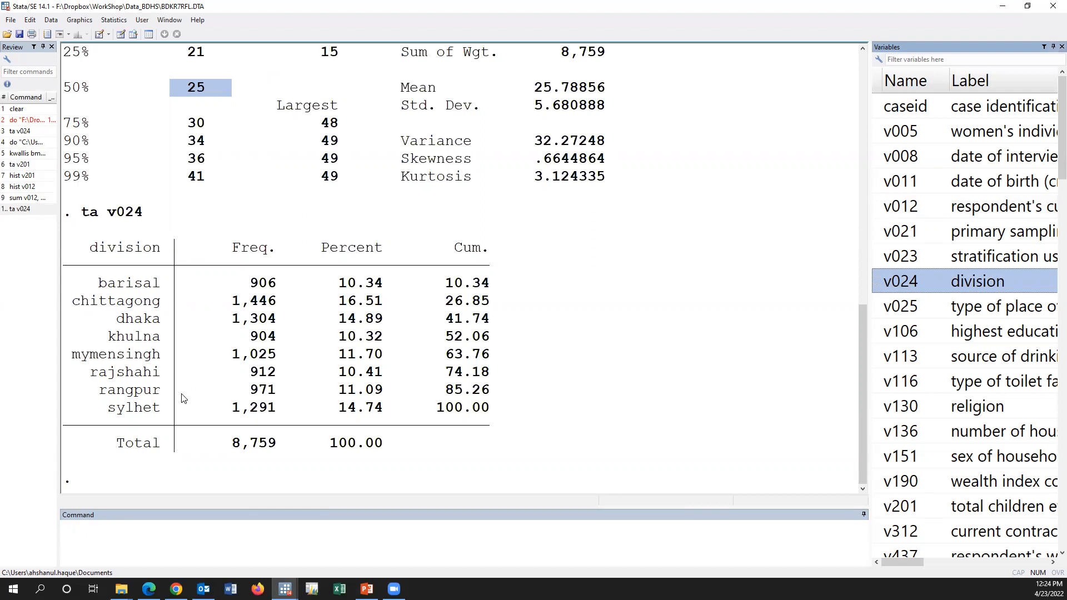
mouse_move(178, 374)
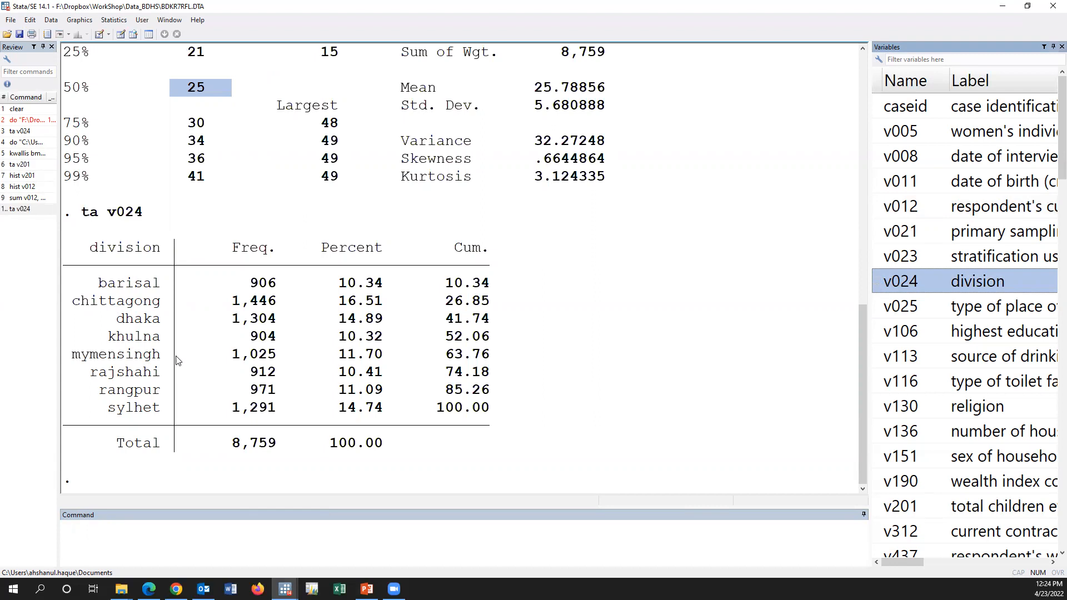
mouse_move(170, 378)
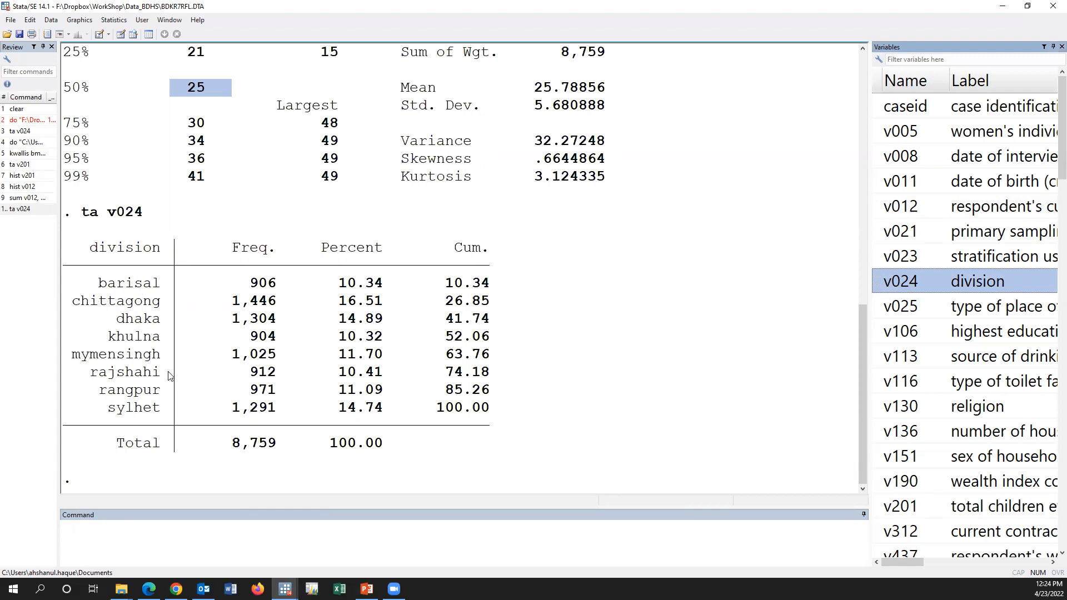
mouse_move(155, 319)
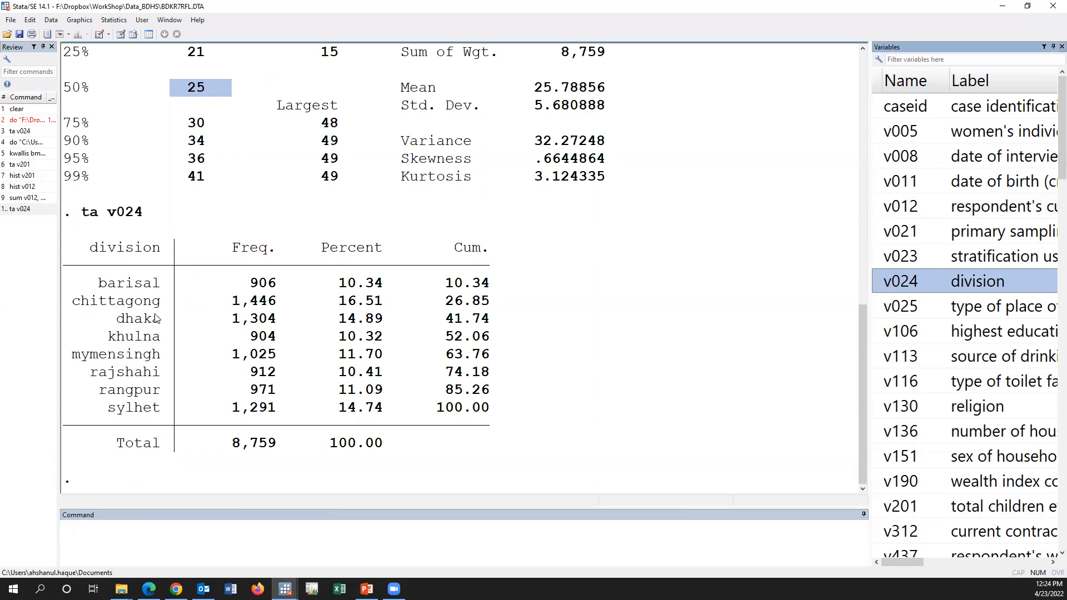
mouse_move(158, 325)
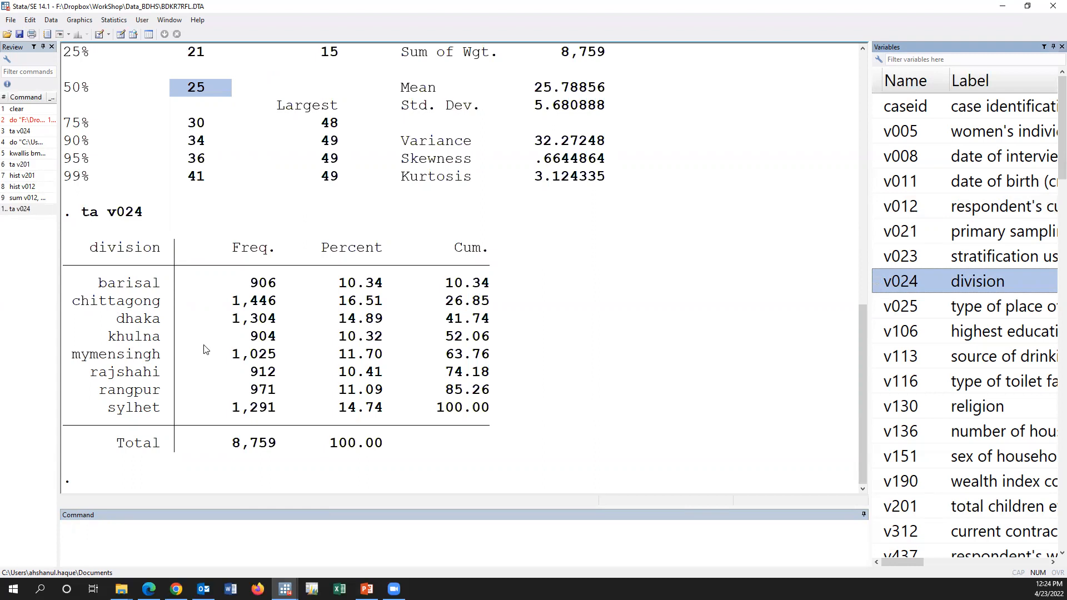
mouse_move(216, 321)
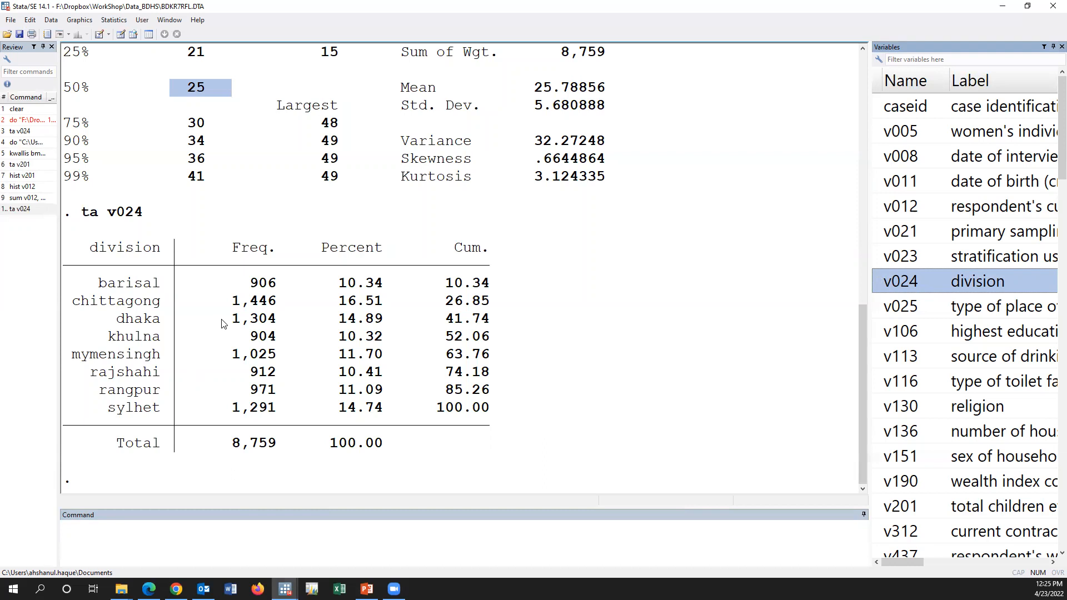
mouse_move(228, 314)
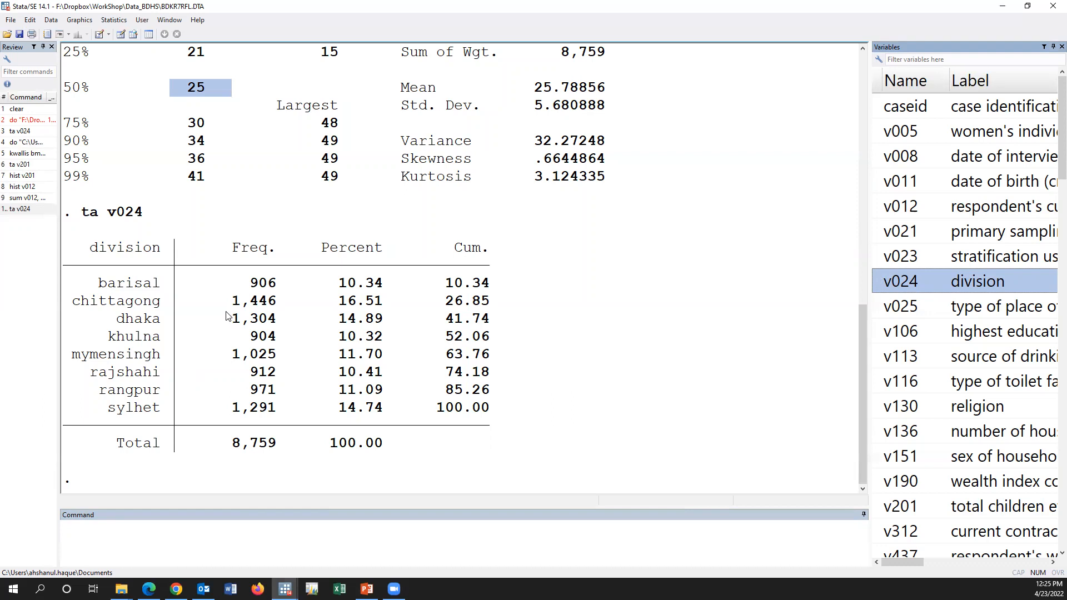
mouse_move(231, 275)
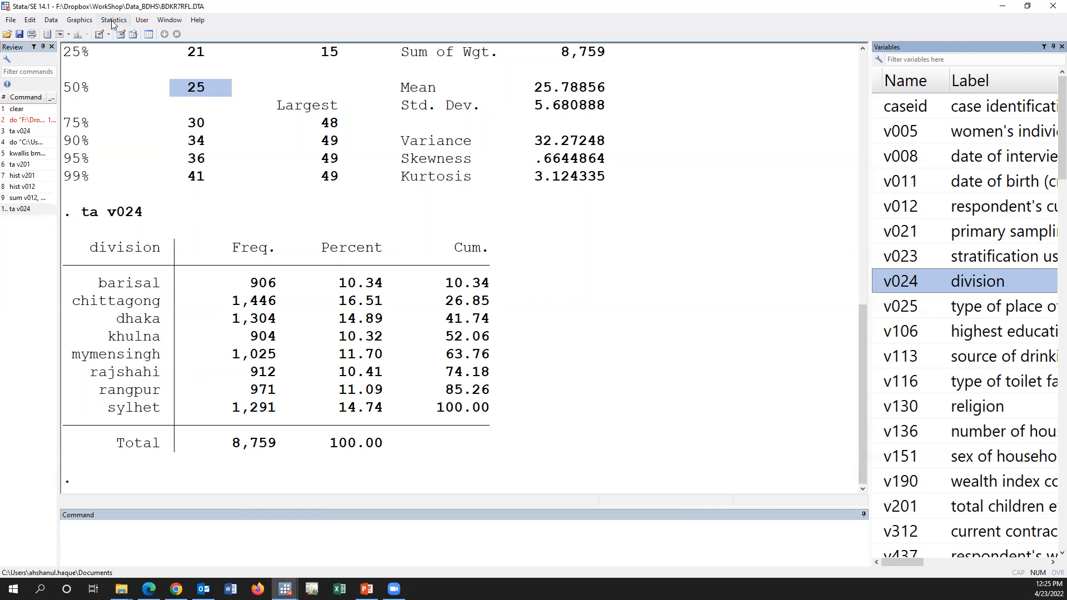
- Start a compact table of summary statistics from the Statistics menu
click(113, 19)
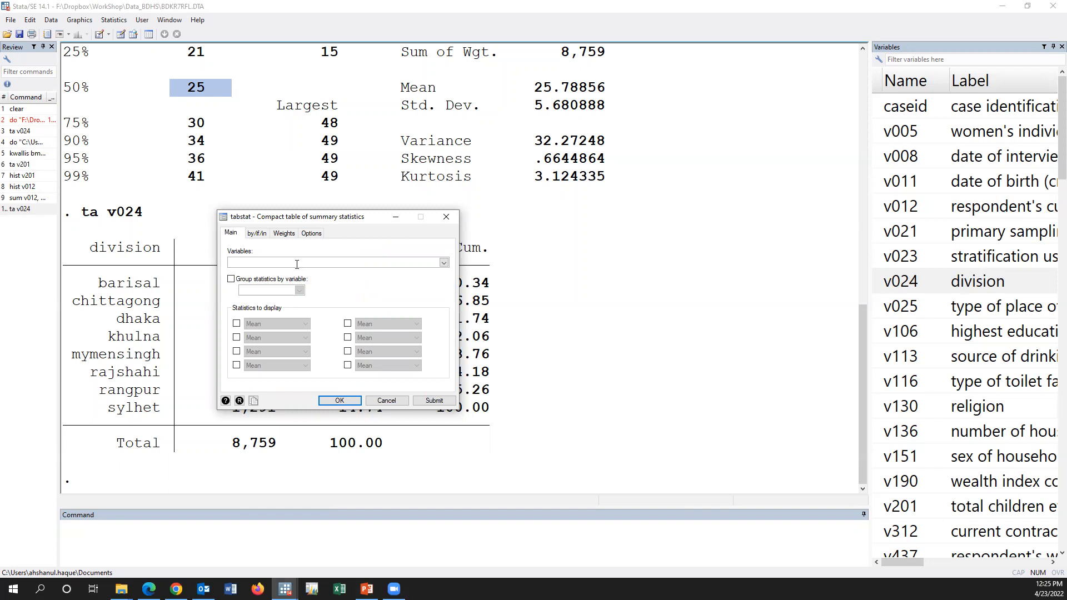
- Summarise v012 by division (v024) with median, IQR, p25 and p75
click(443, 262)
text(v012)
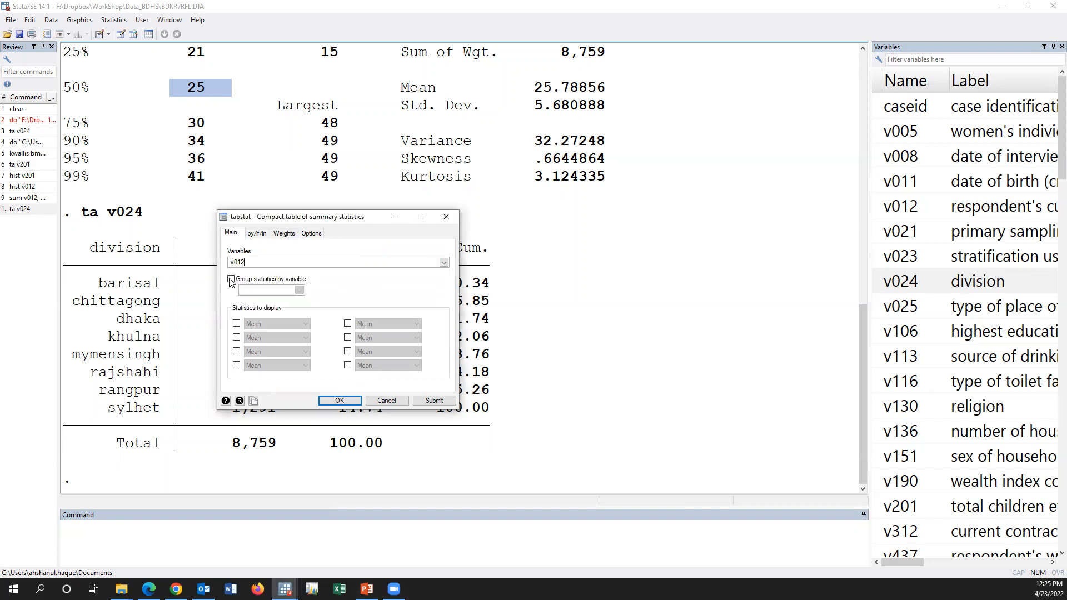
click(231, 279)
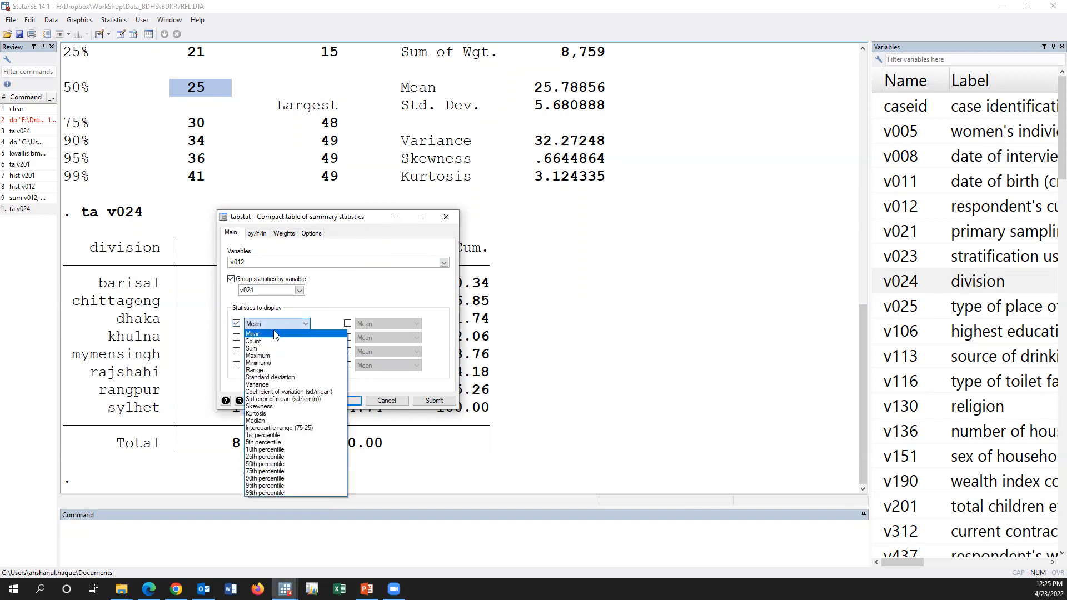
mouse_move(256, 420)
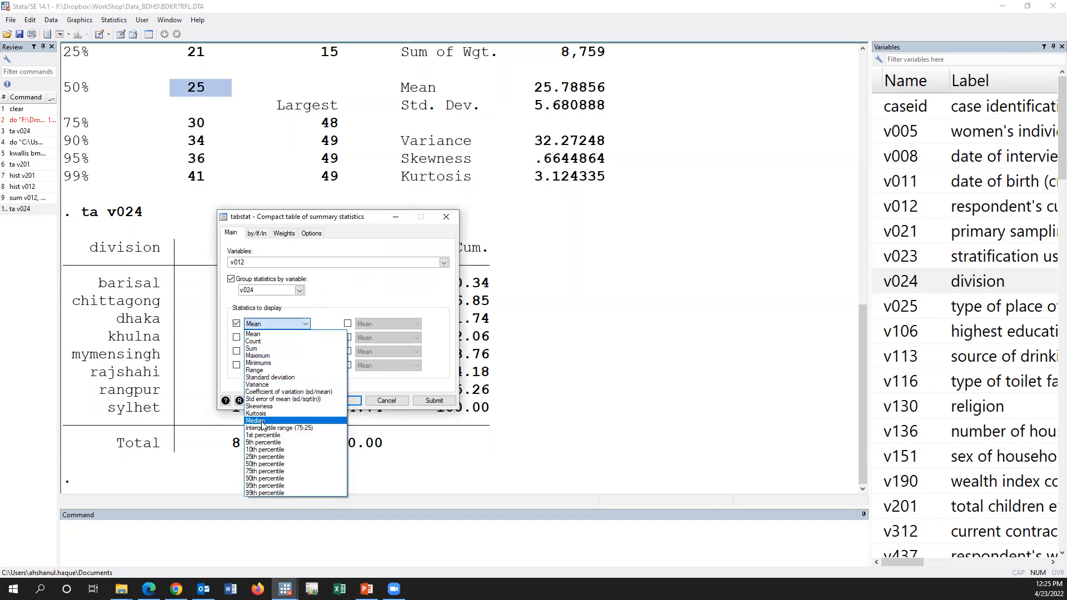
click(256, 421)
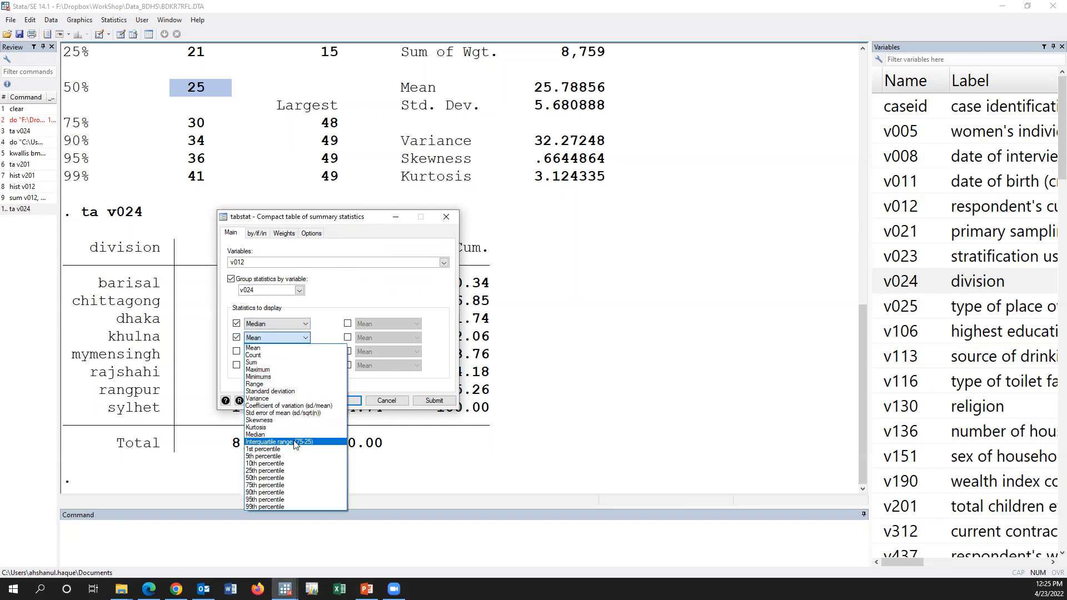
click(278, 442)
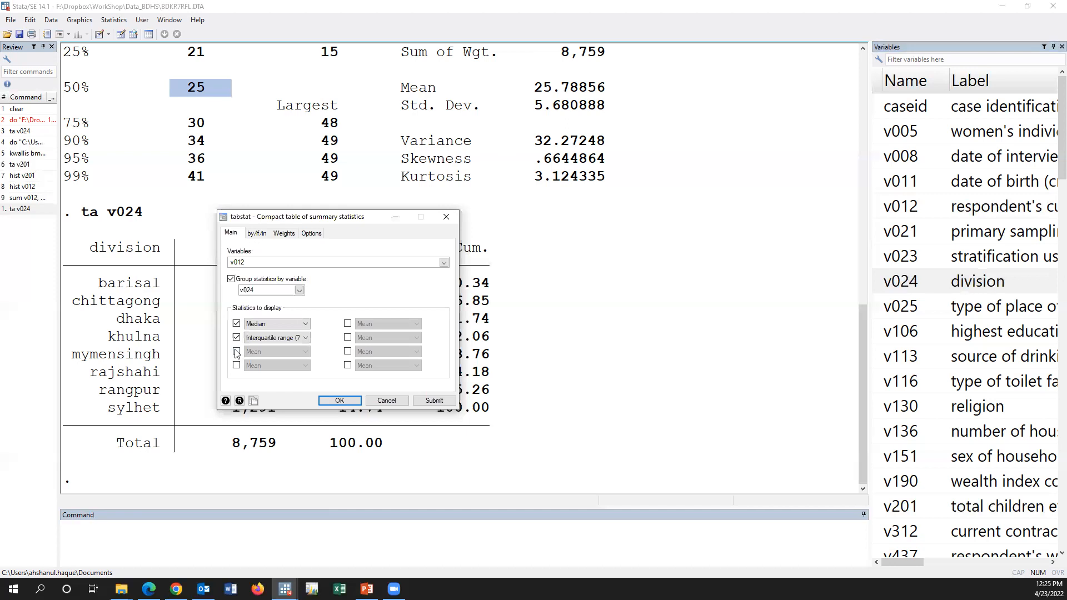
click(304, 351)
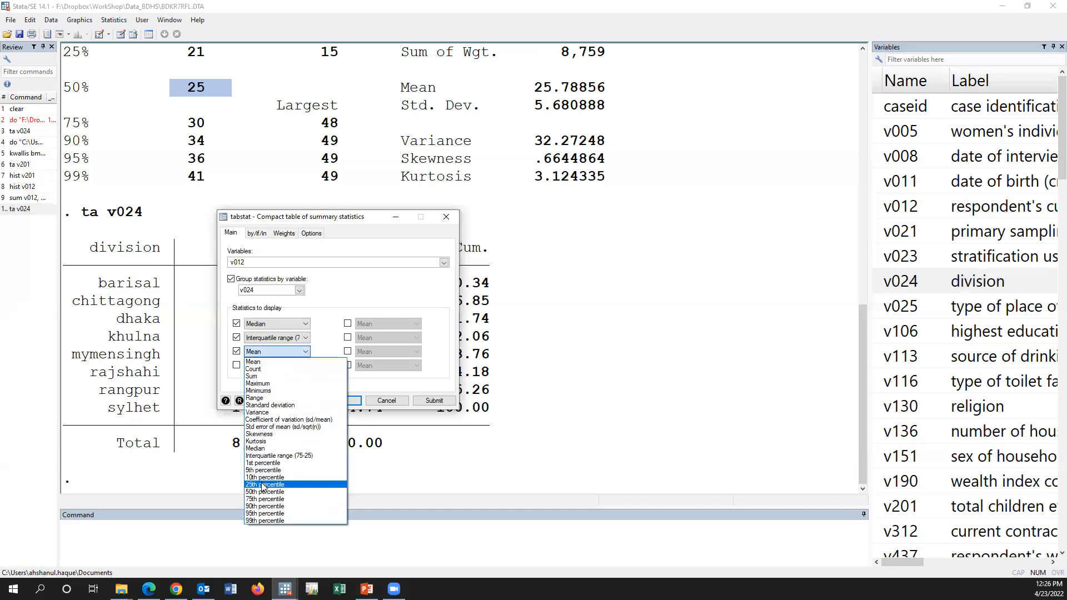
click(264, 484)
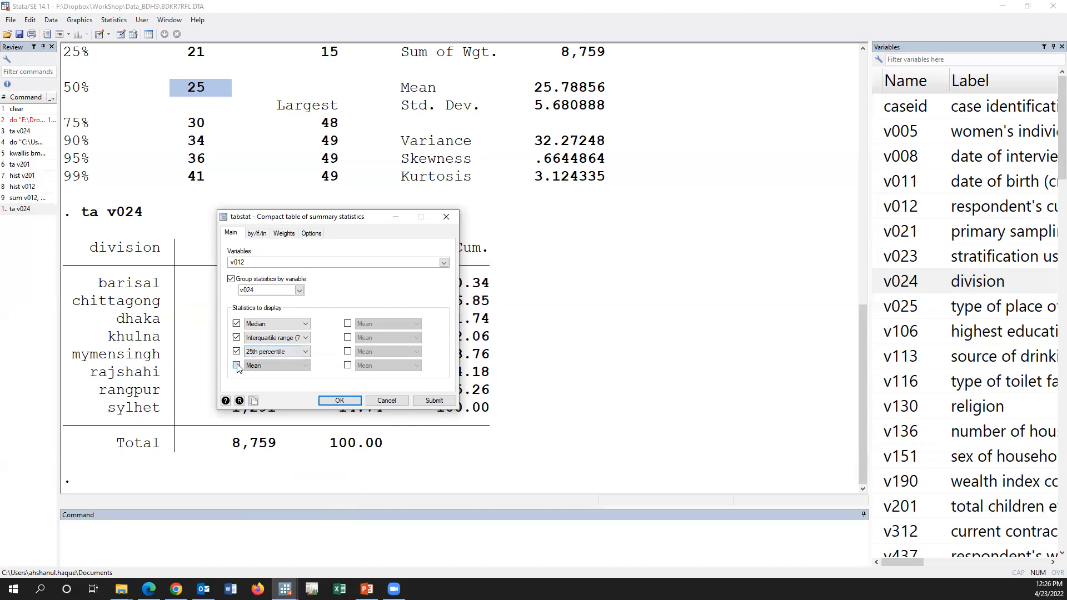
click(304, 365)
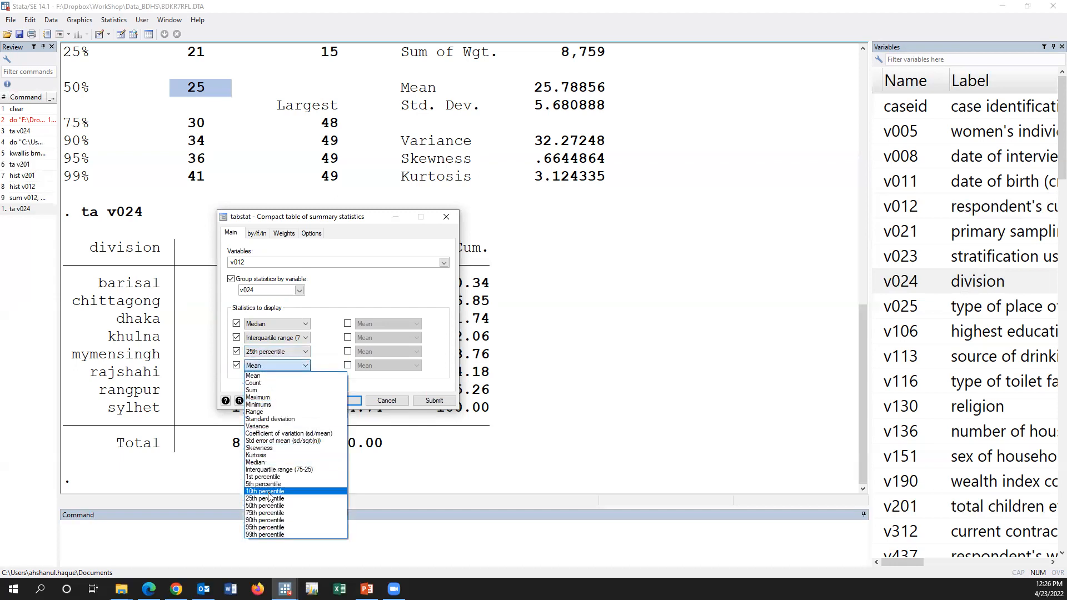
click(265, 512)
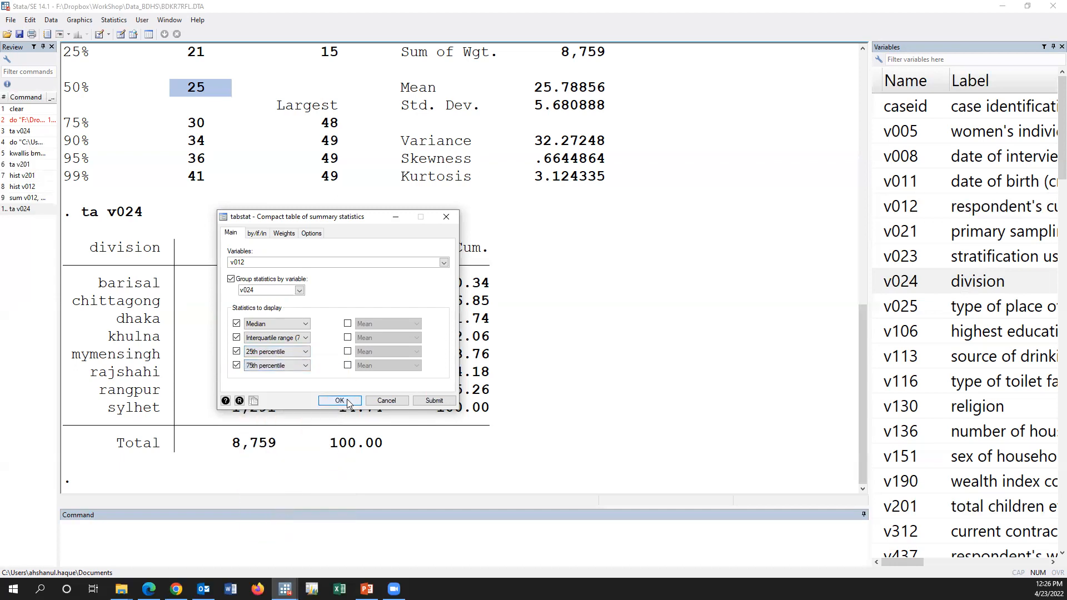
click(339, 400)
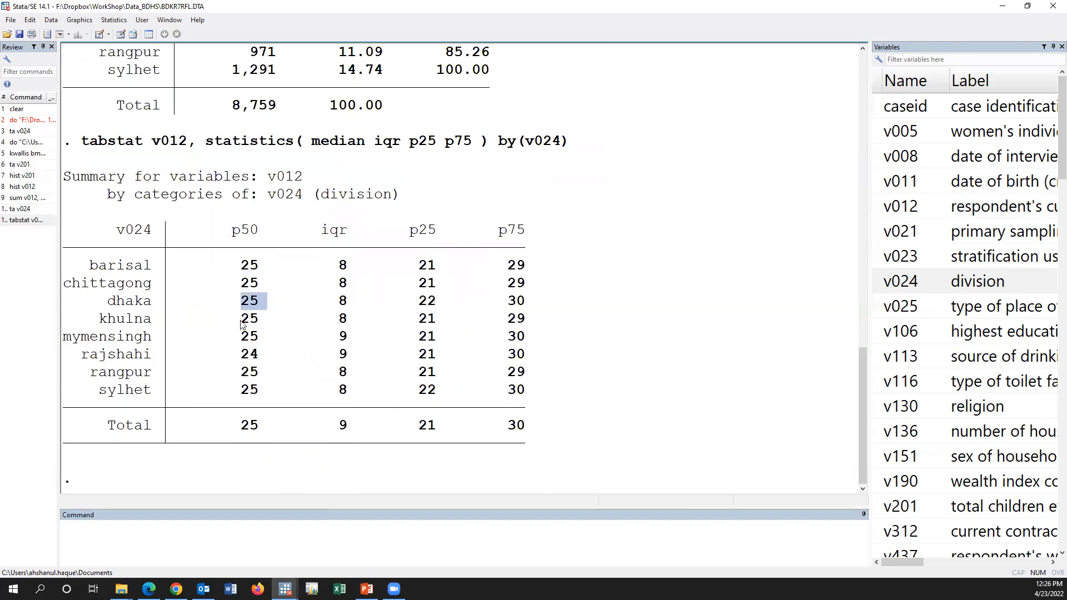
- Recall the tabstat command and change the variable to total children (v201)
click(248, 372)
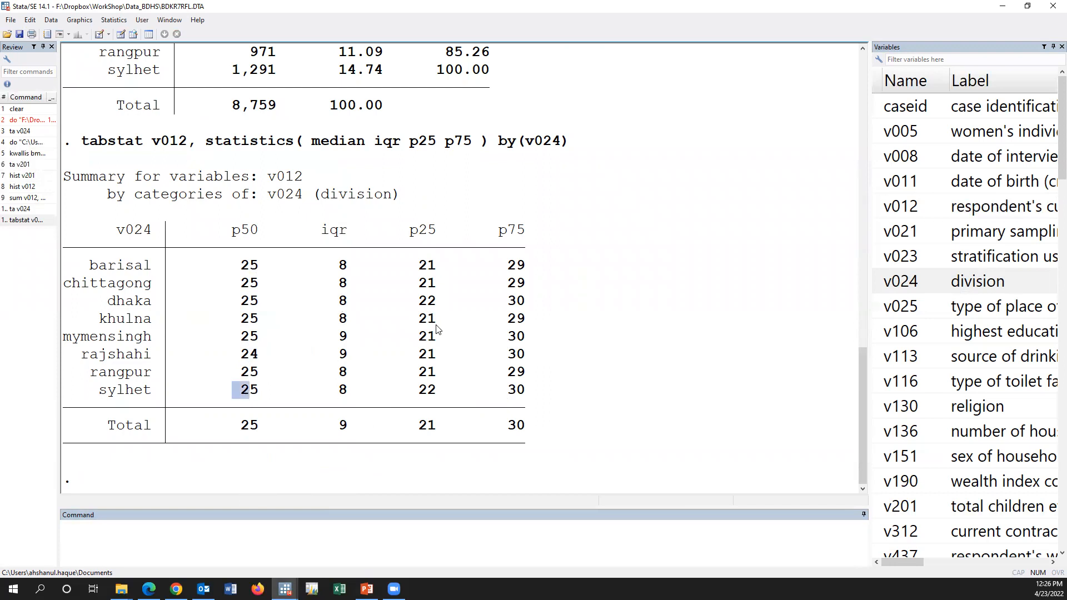
click(426, 264)
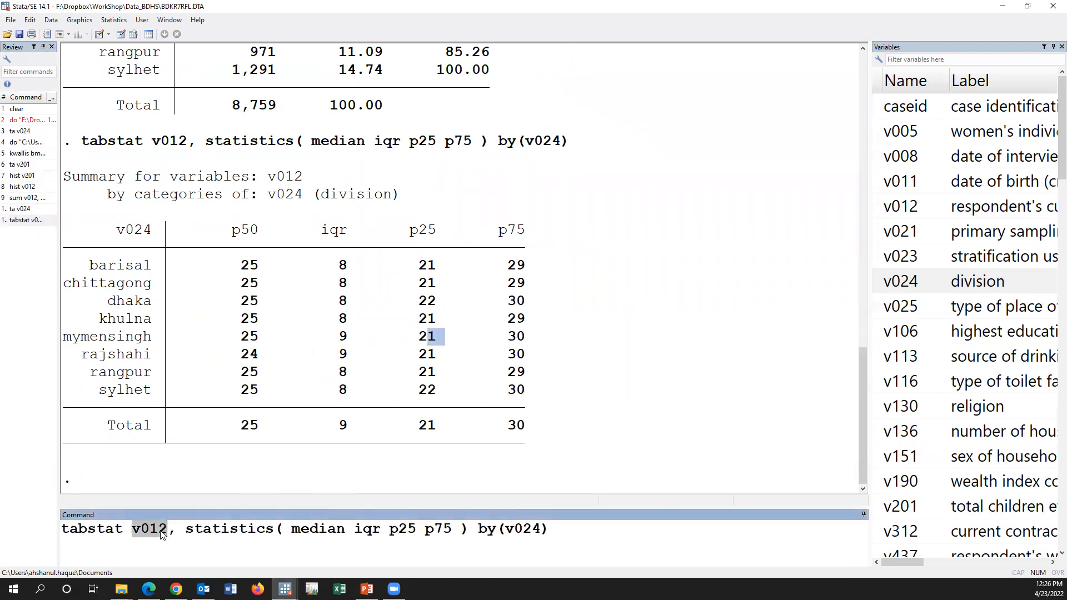
mouse_move(727, 429)
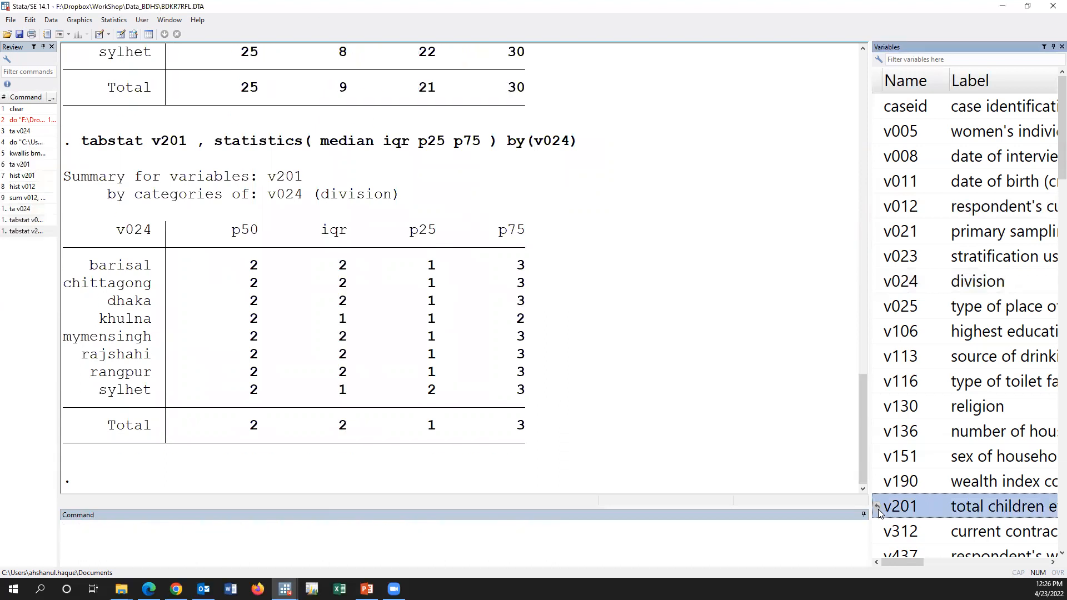
- Rerun the tabstat median/IQR/p25/p75 table by division for BMI
click(26, 231)
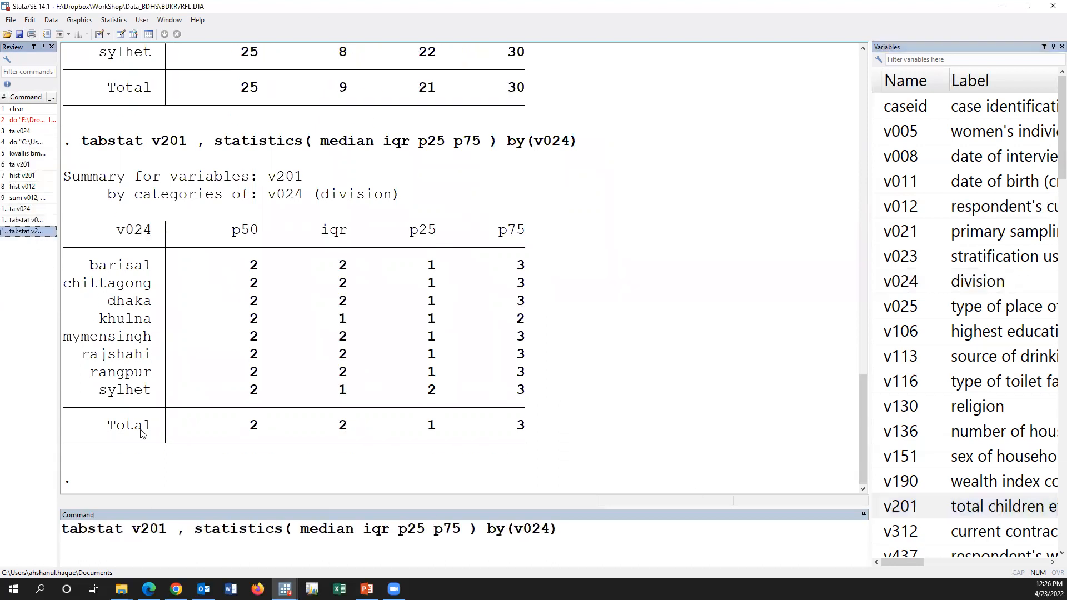
double_click(148, 529)
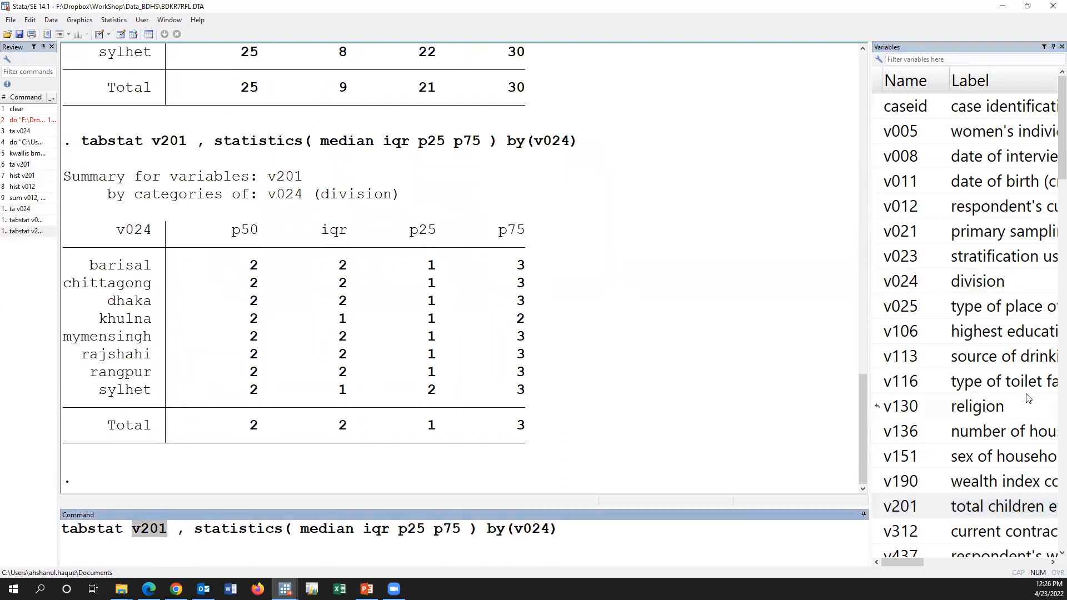
scroll(down, 3)
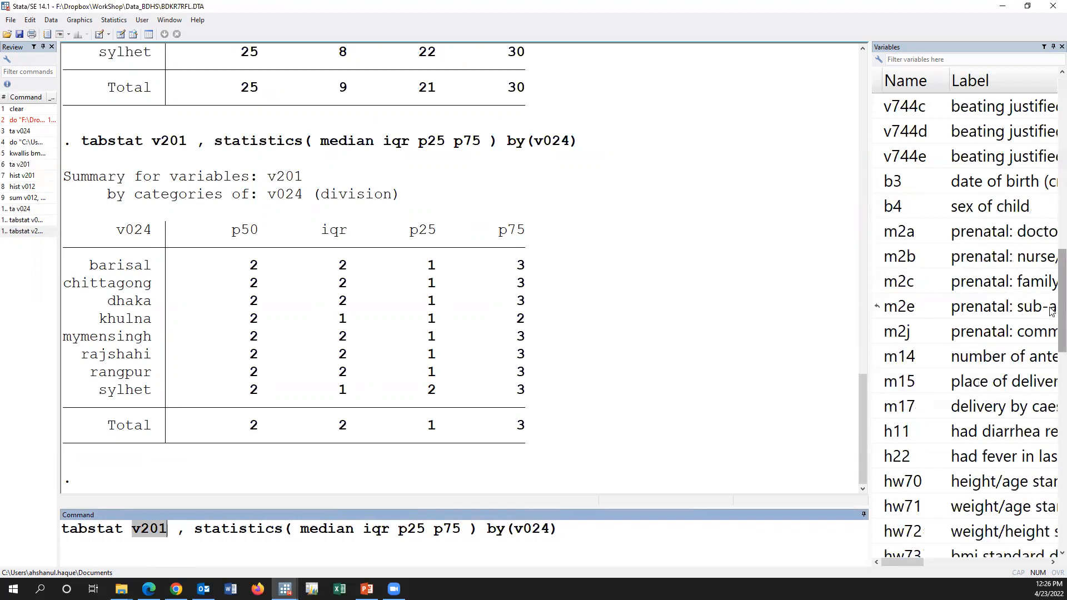
scroll(down, 3)
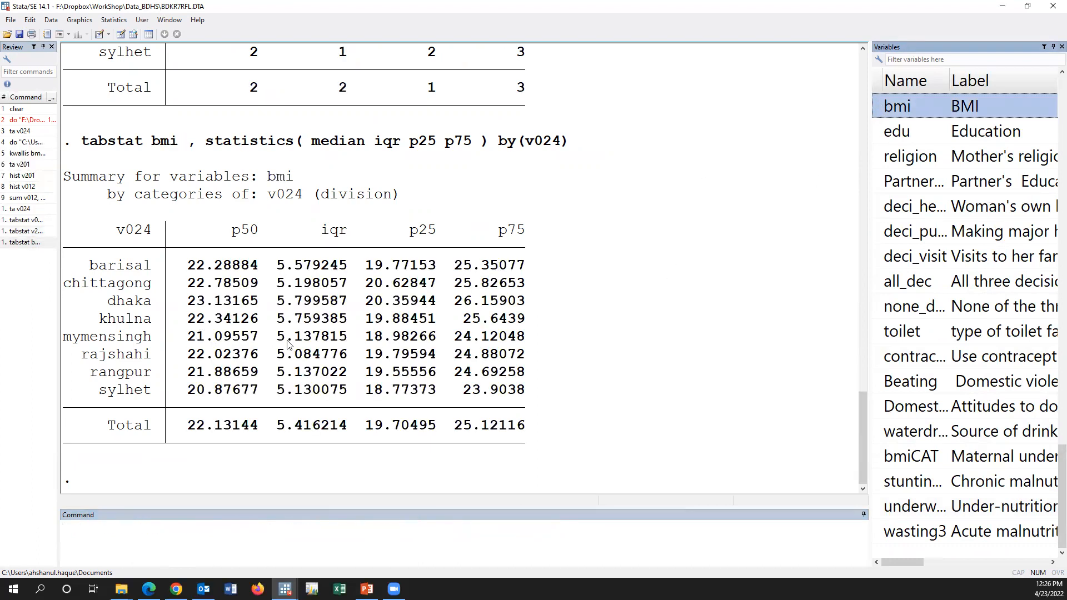
mouse_move(327, 241)
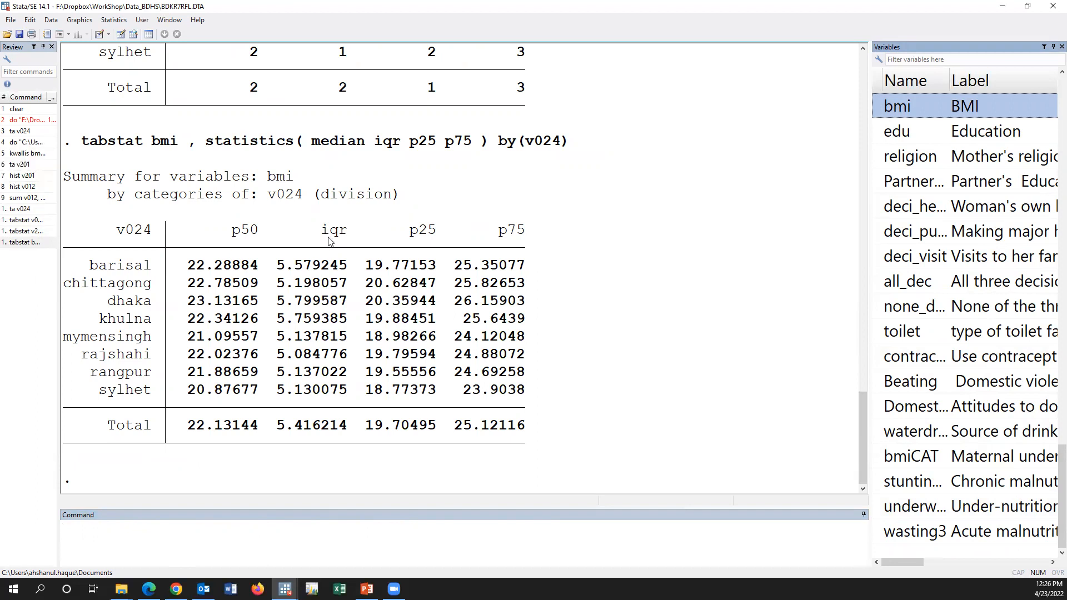
mouse_move(488, 250)
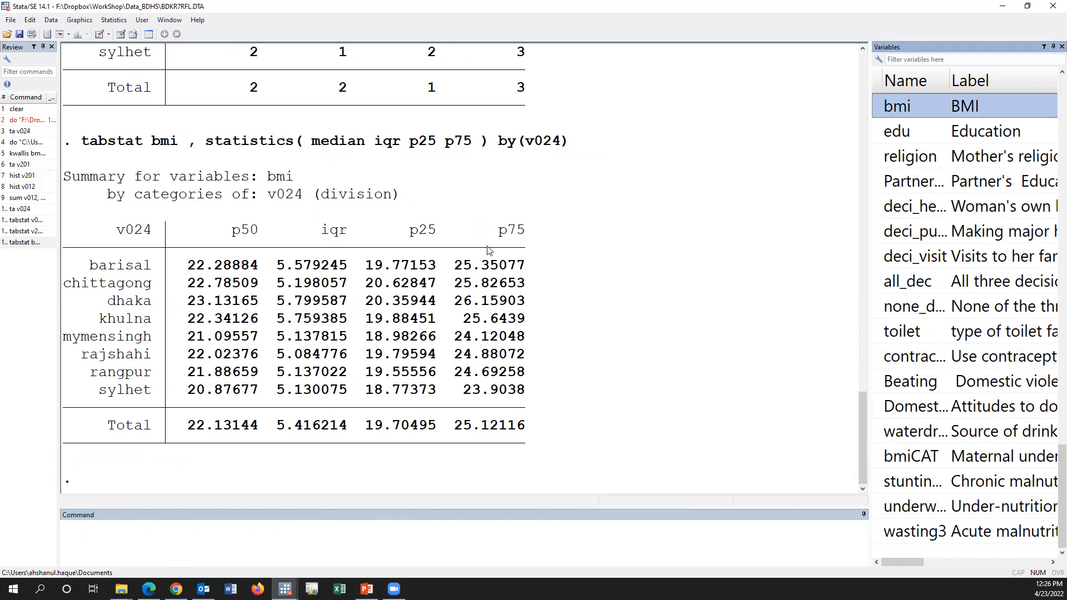
mouse_move(519, 256)
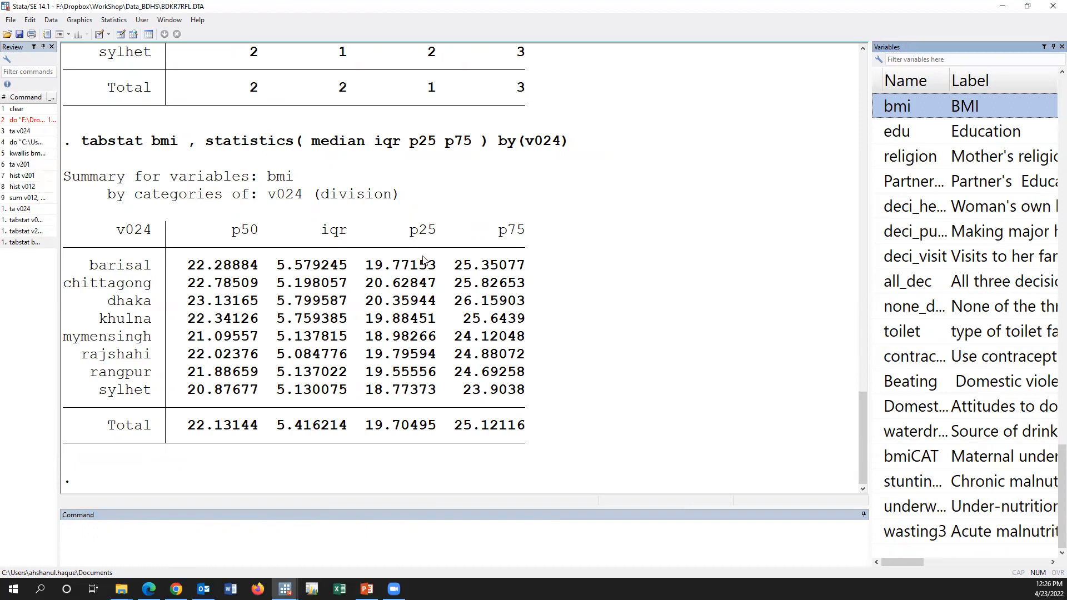
mouse_move(391, 273)
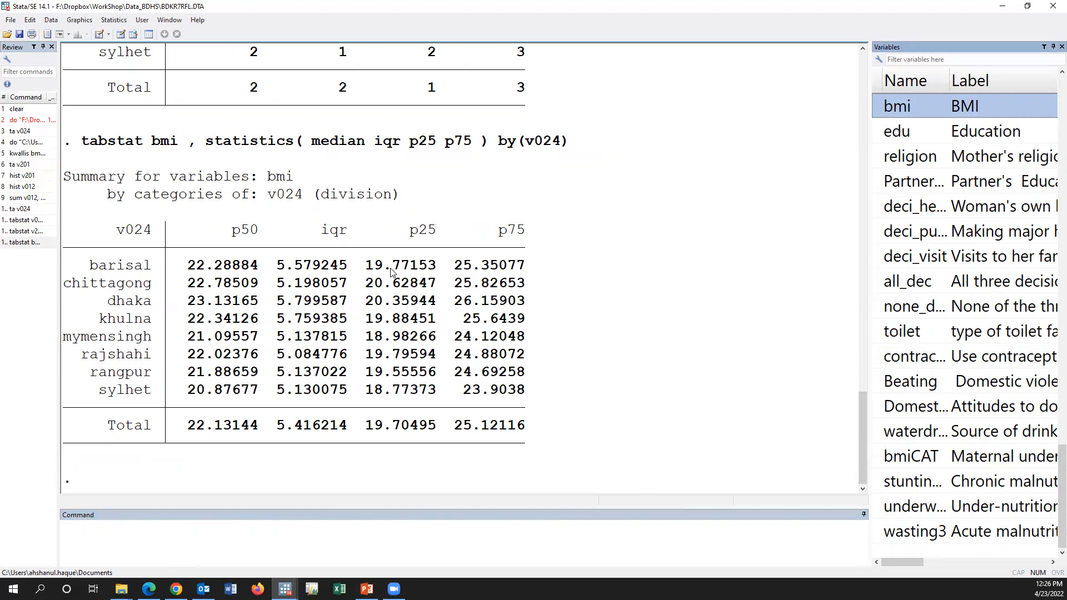
mouse_move(226, 286)
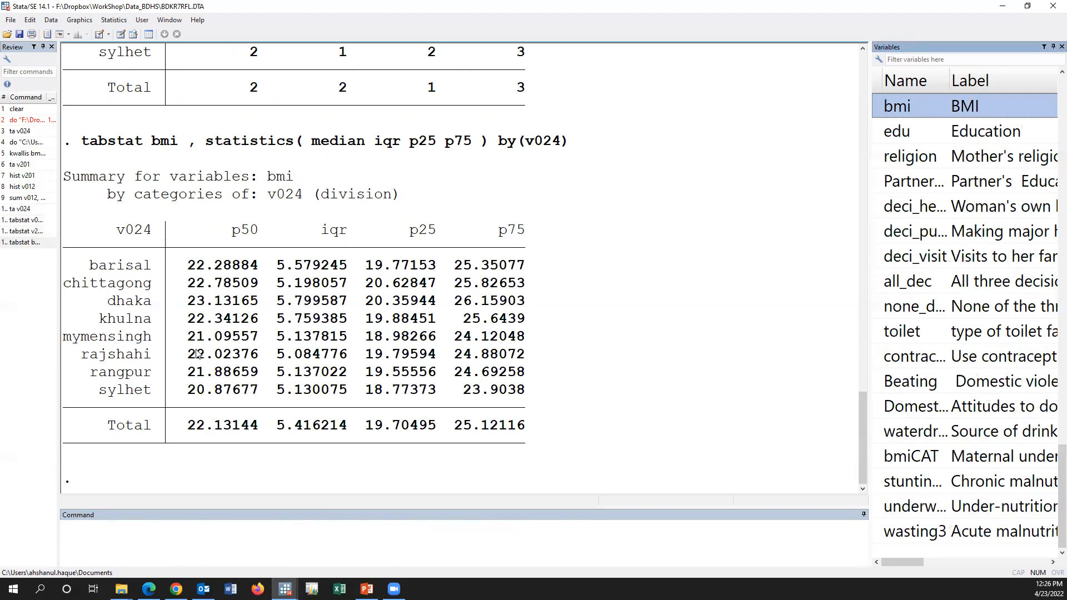
mouse_move(190, 138)
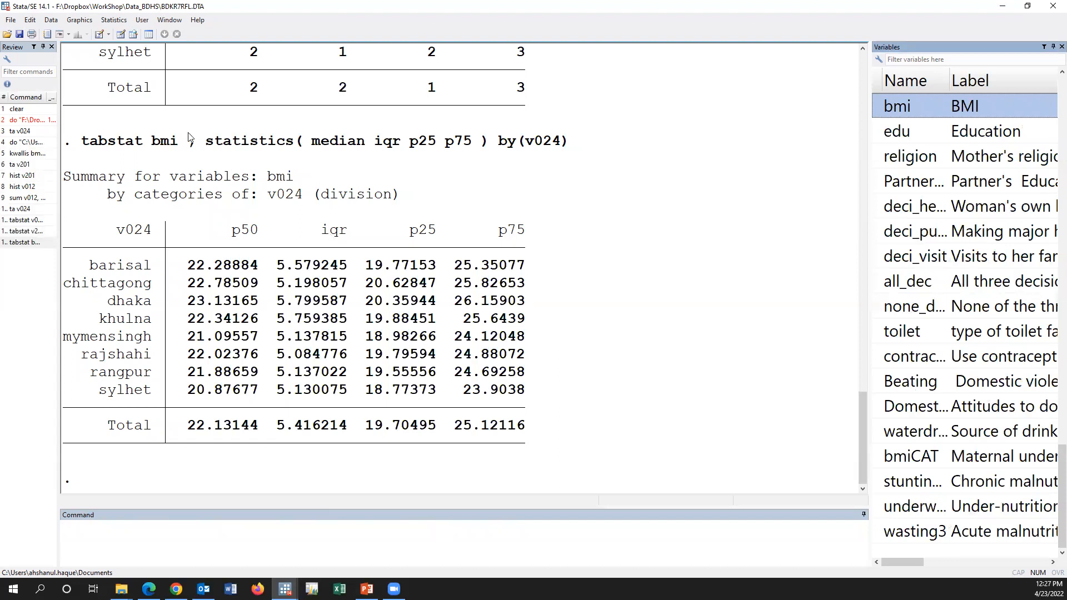
- Set up a Kruskal-Wallis test with v012 as outcome and v024 division as groups
click(113, 19)
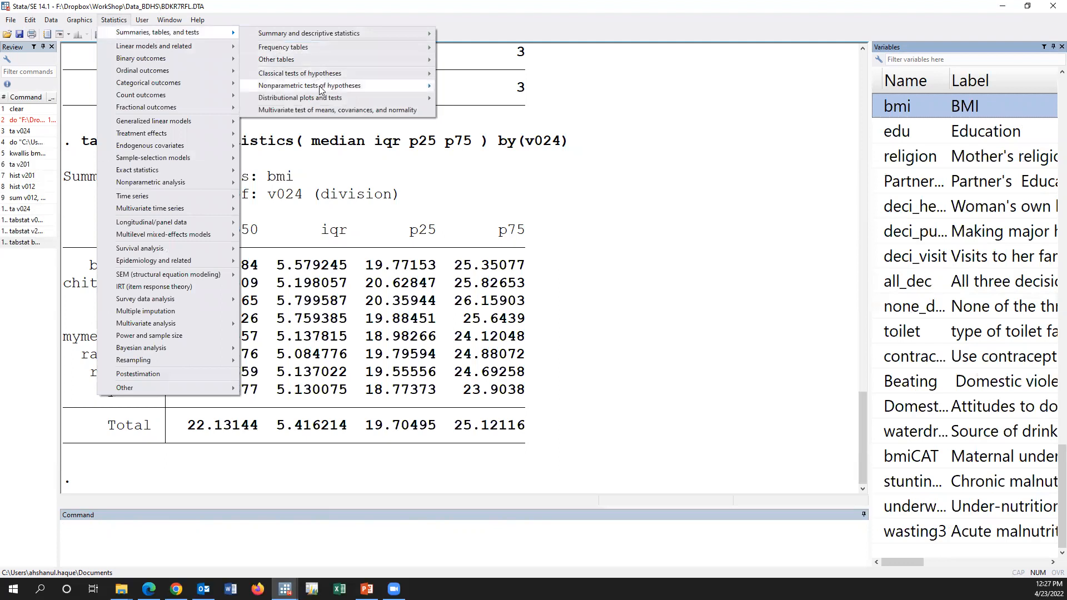
click(312, 85)
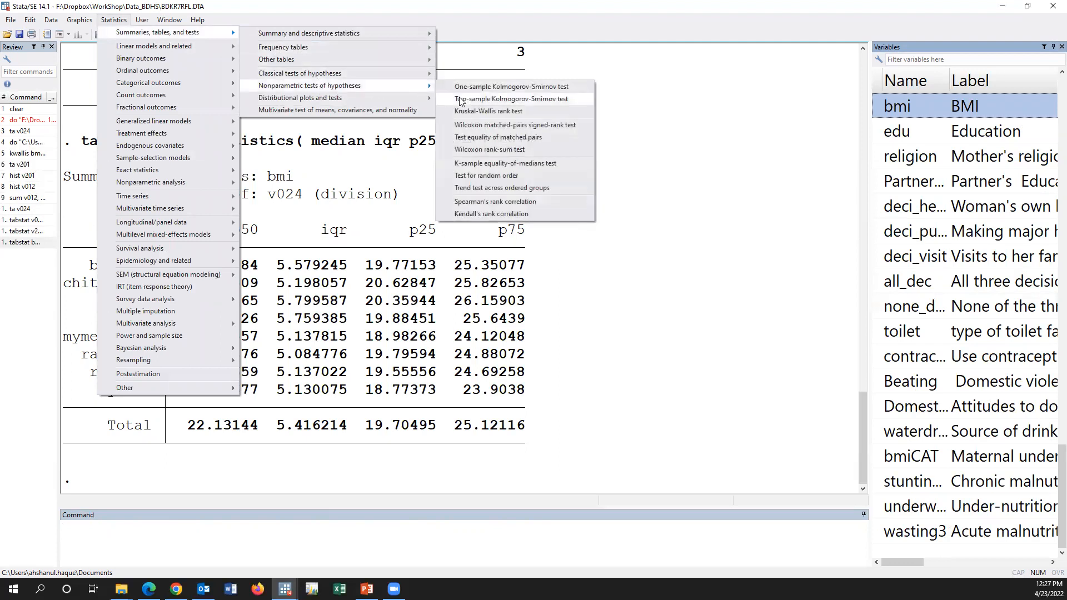
mouse_move(497, 111)
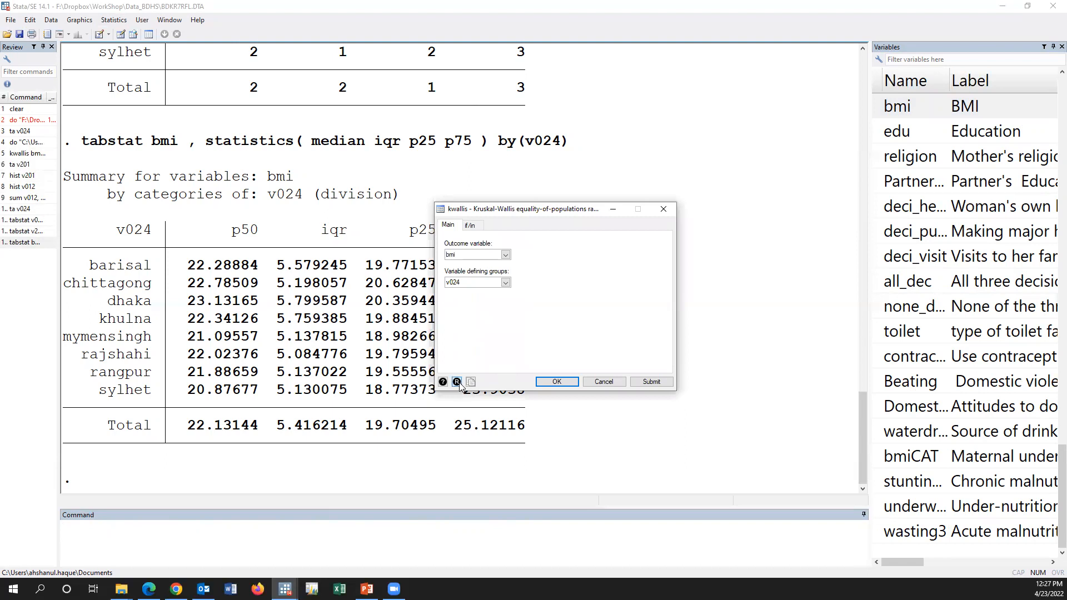
click(457, 381)
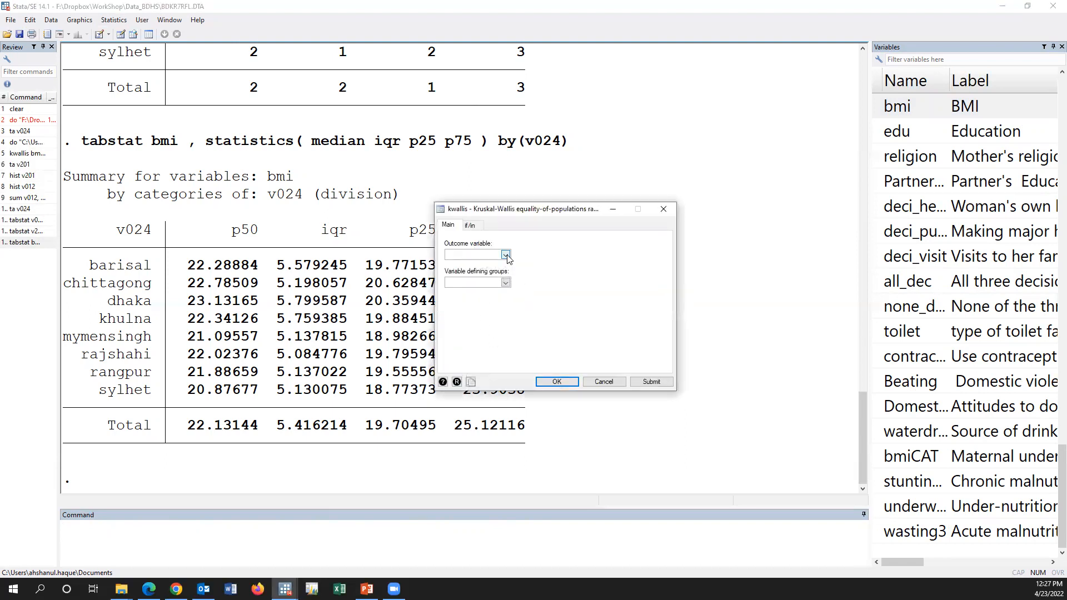
click(504, 281)
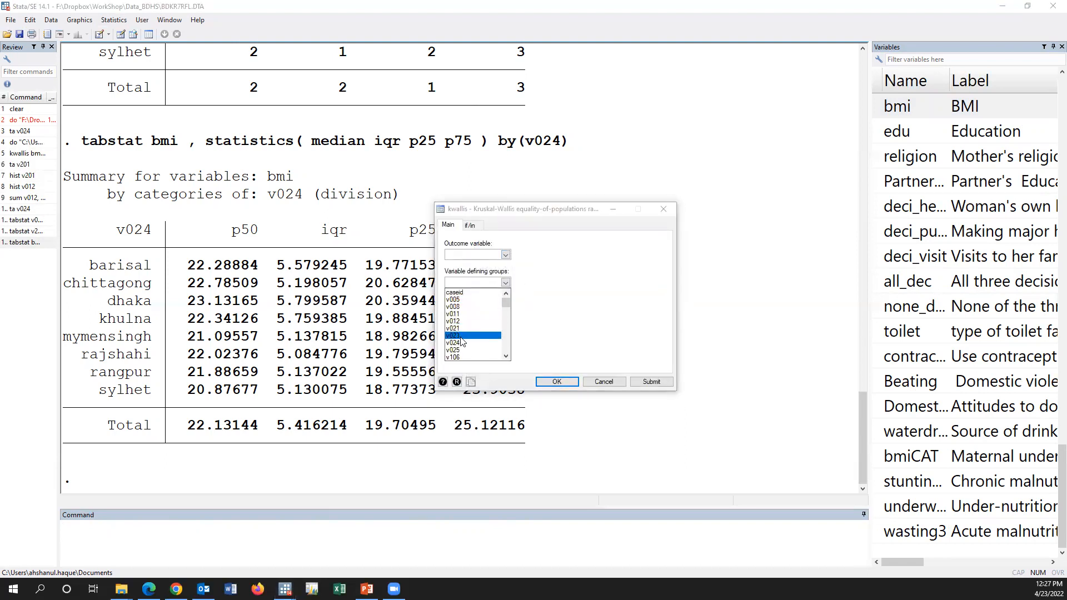
click(505, 254)
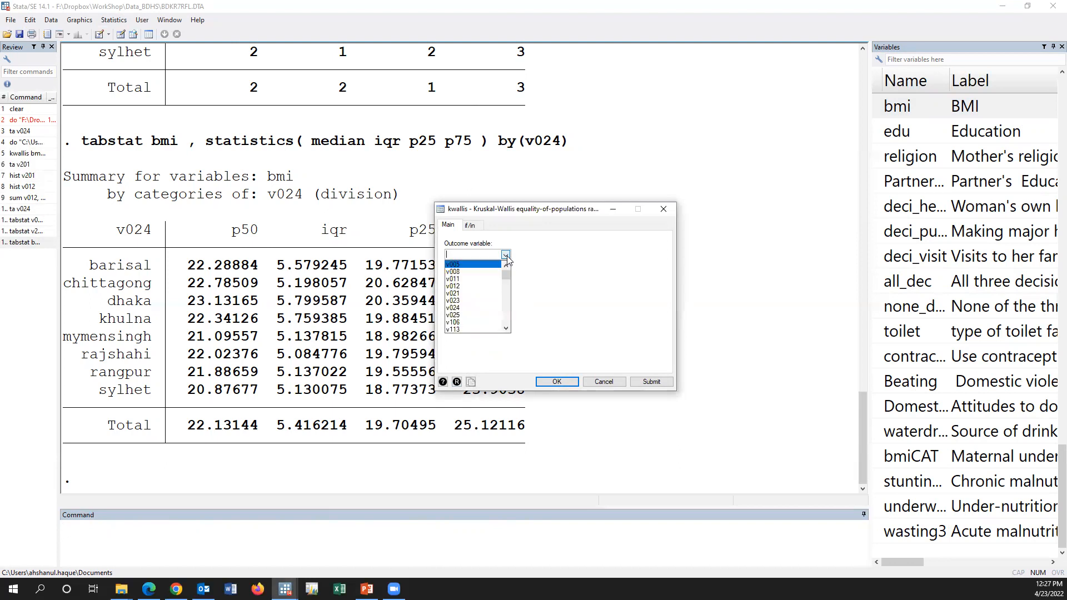
click(452, 263)
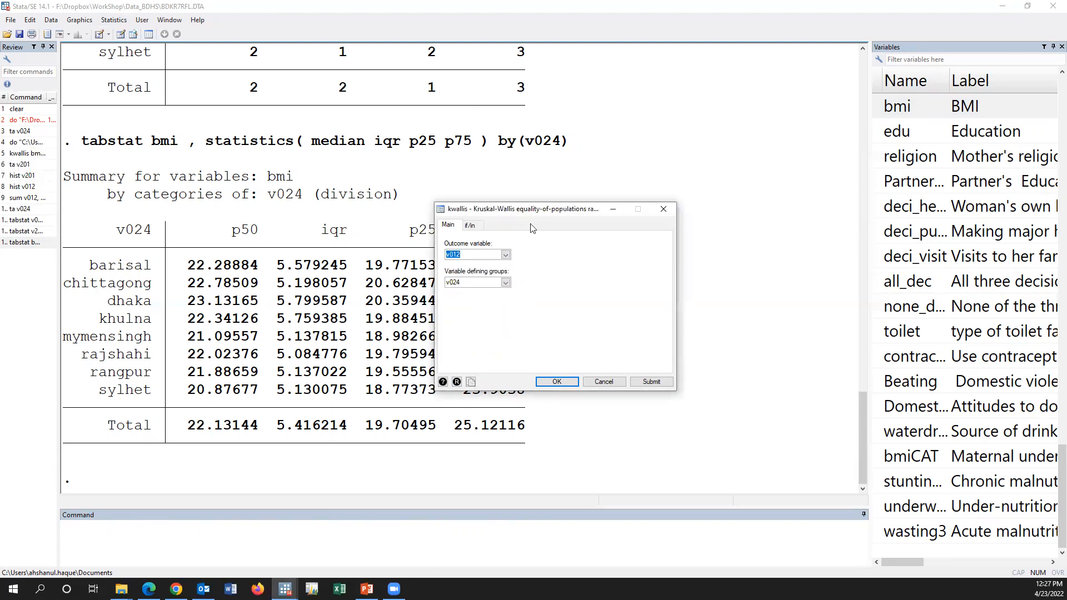
click(556, 382)
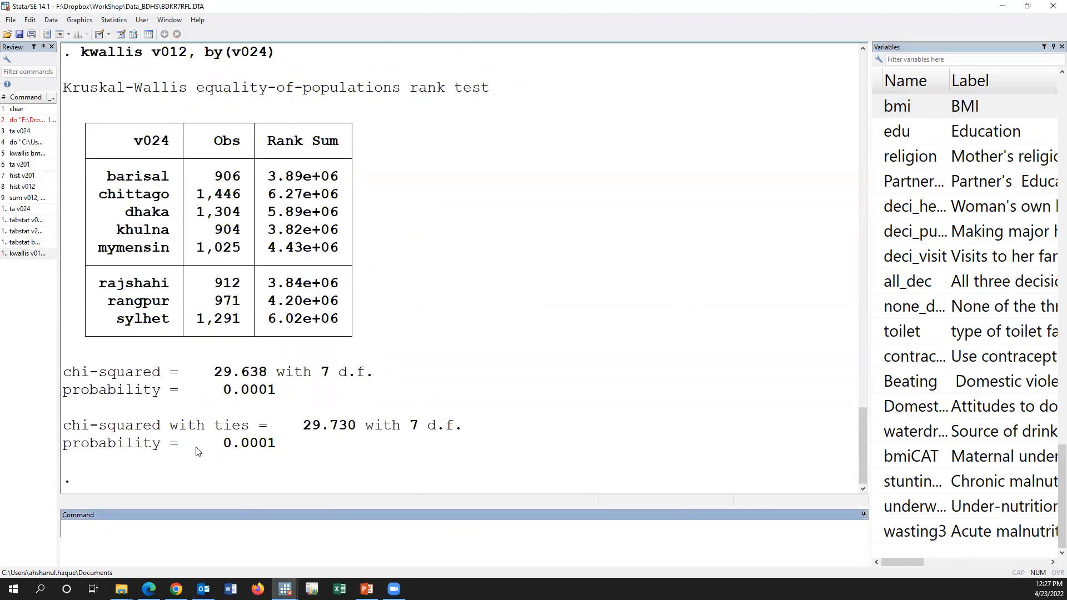
- Run kwallis v012 by division (p = 0.0001) and recall the command for v201
double_click(248, 444)
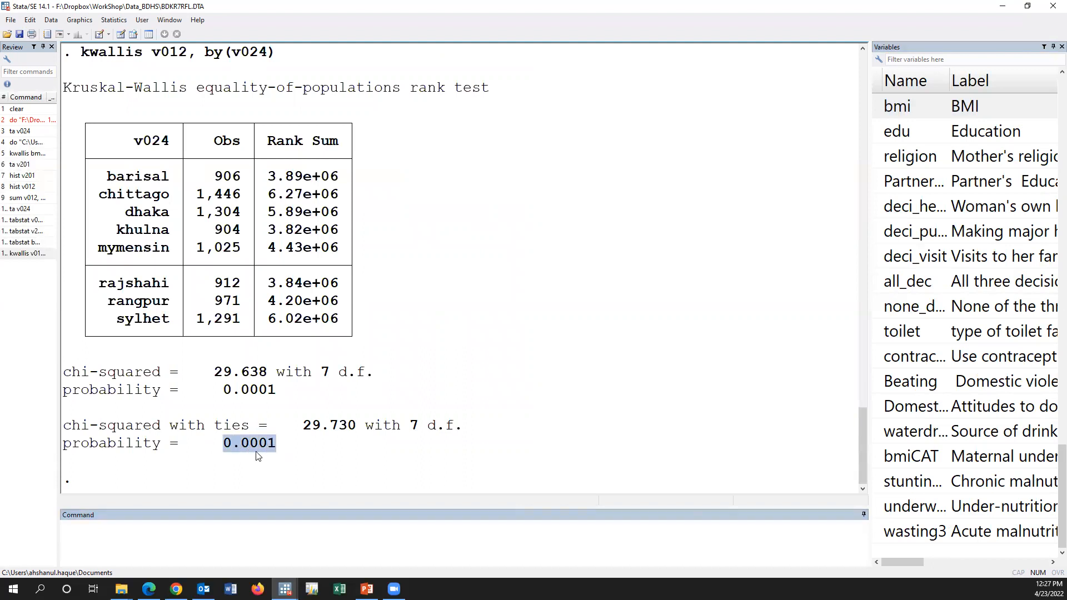
mouse_move(236, 457)
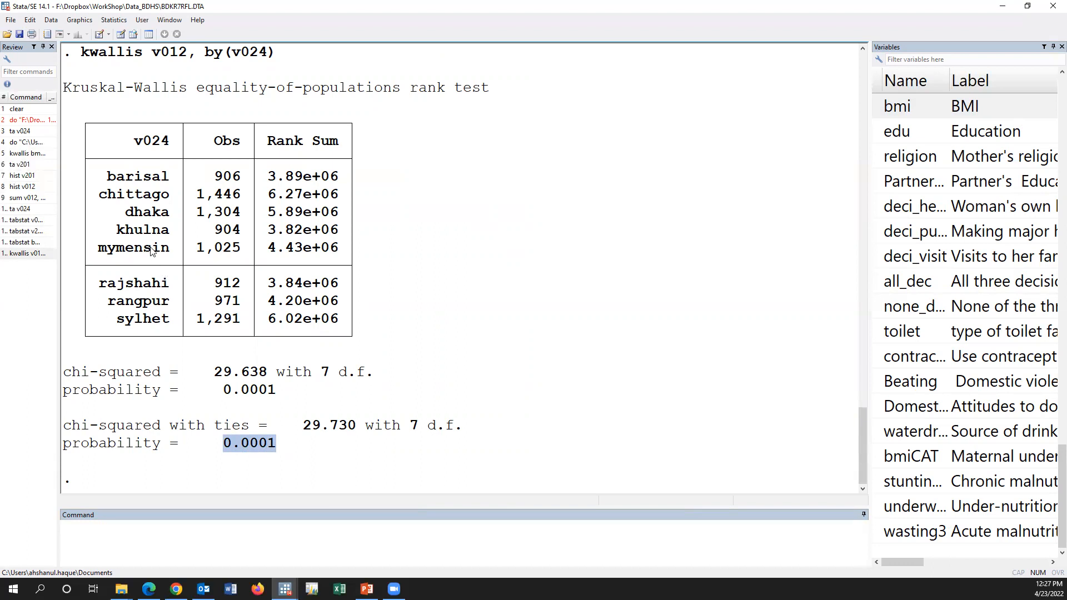
mouse_move(166, 255)
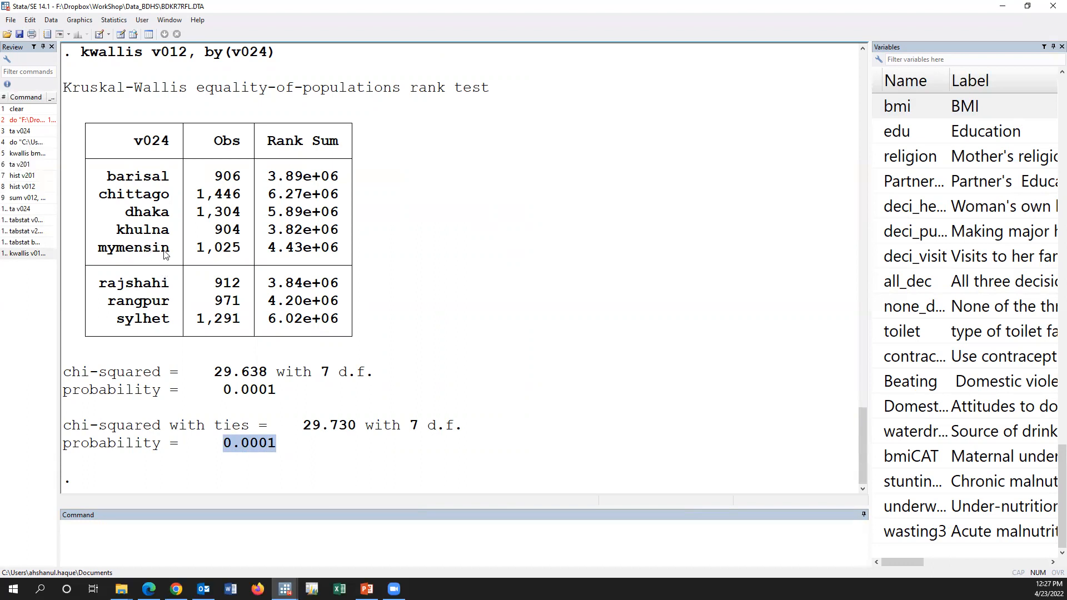
mouse_move(197, 191)
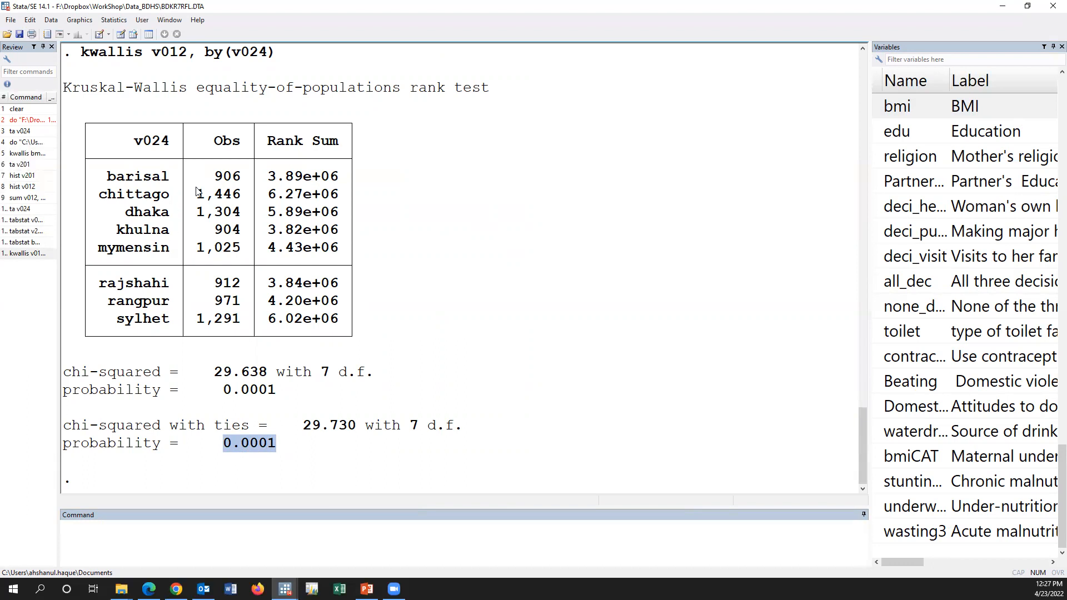
click(27, 254)
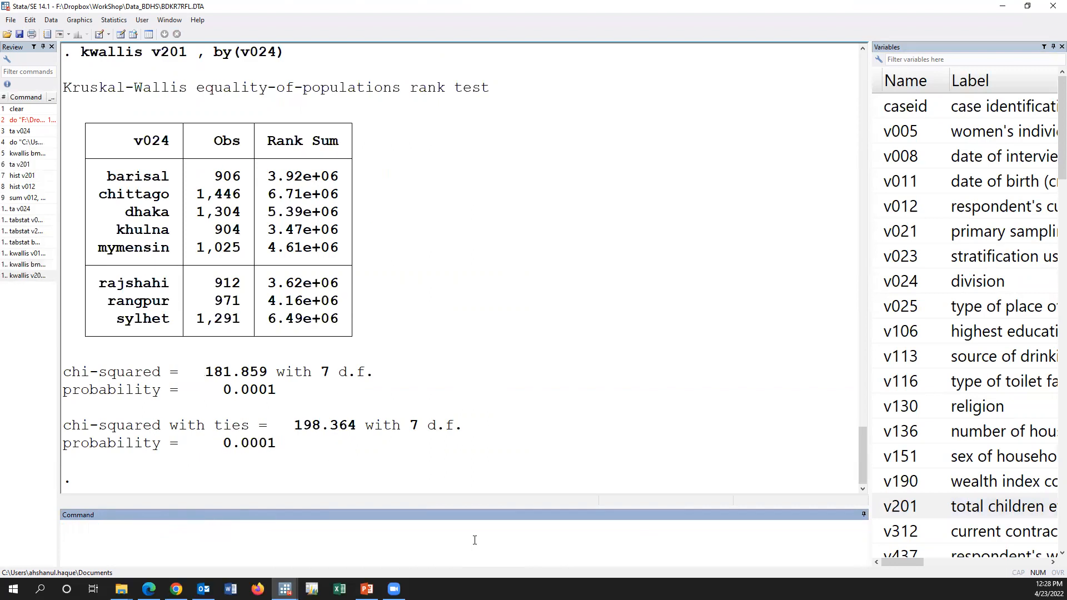
- Run kwallis v201 by division (p = 0.0001), then edit the command to husband's age (v730)
double_click(249, 443)
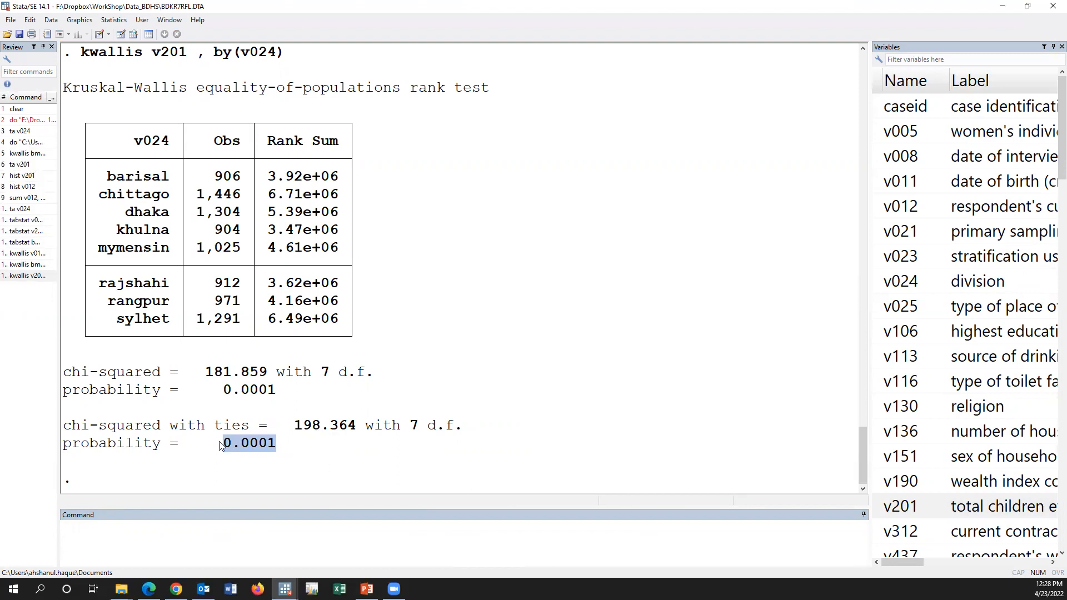
click(25, 275)
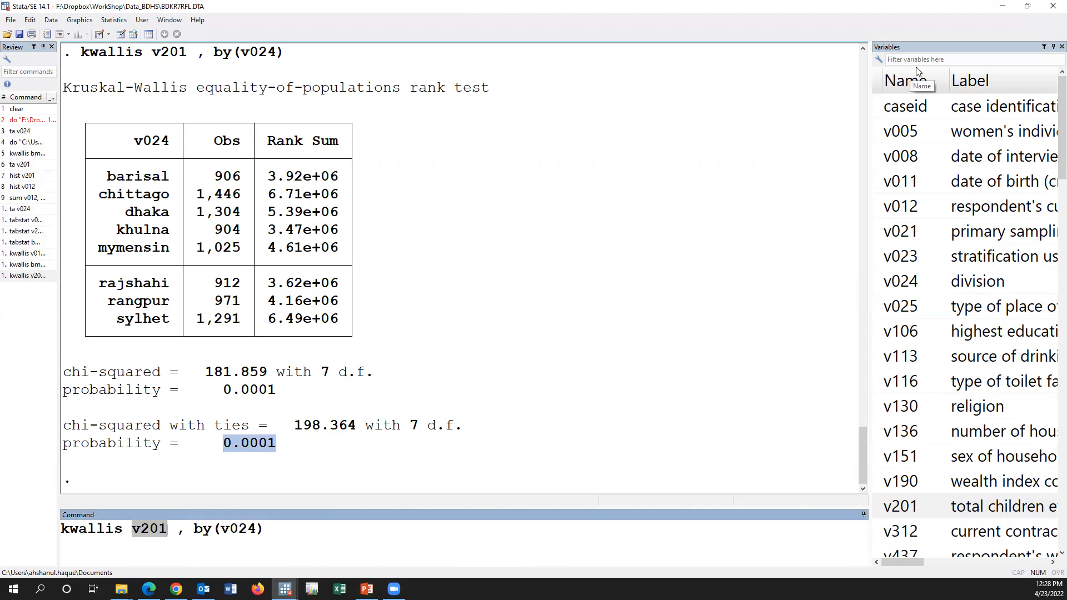
mouse_move(932, 132)
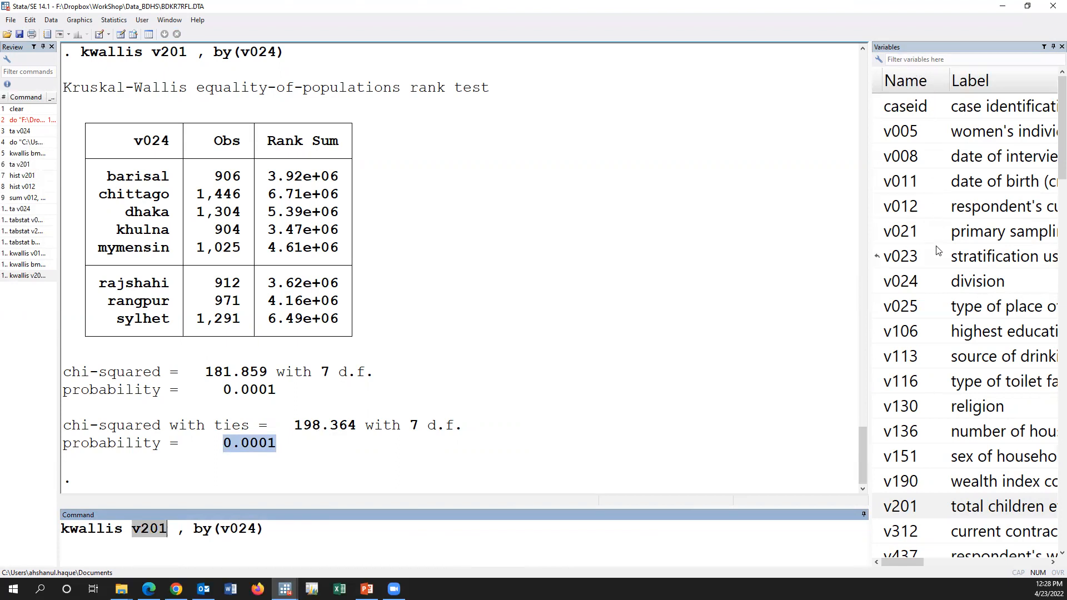
scroll(down, 3)
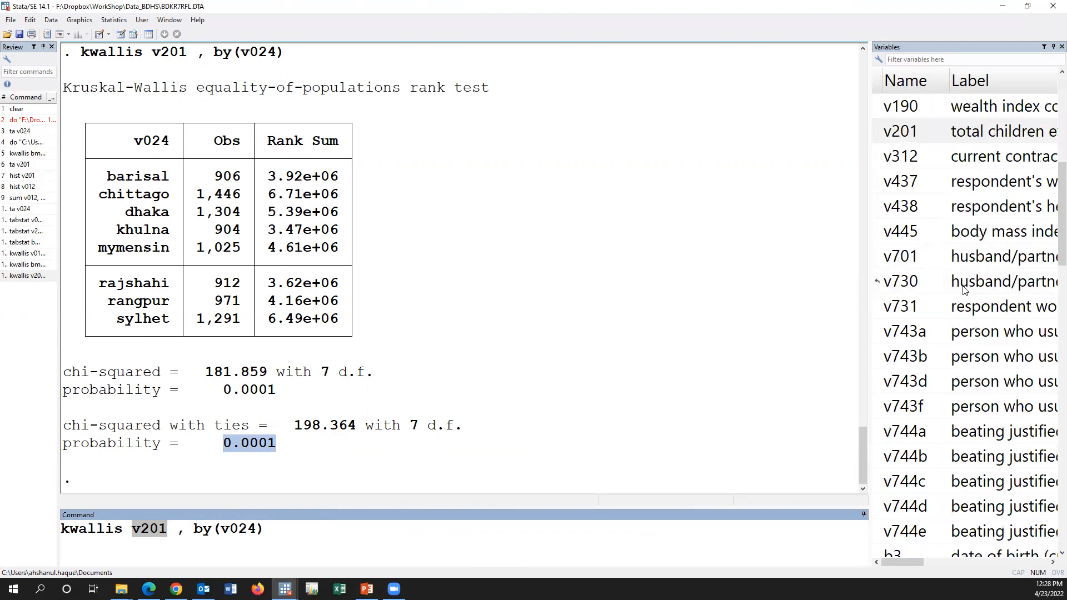
scroll(down, 3)
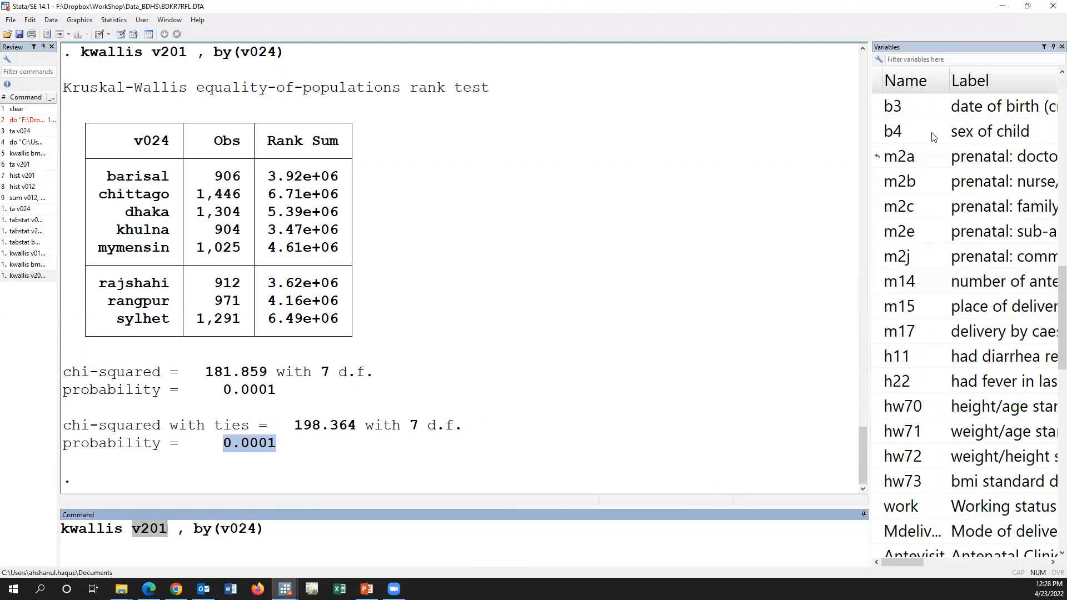
text(age)
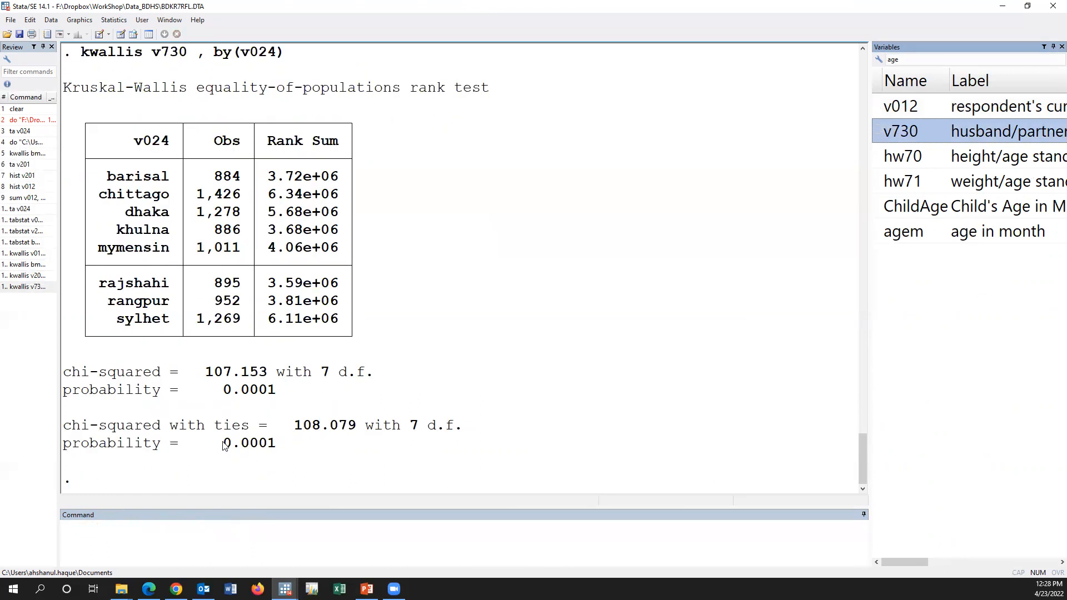
- Highlight the v730 Kruskal-Wallis probability (0.0001) and recall its command from the Review pane
double_click(249, 443)
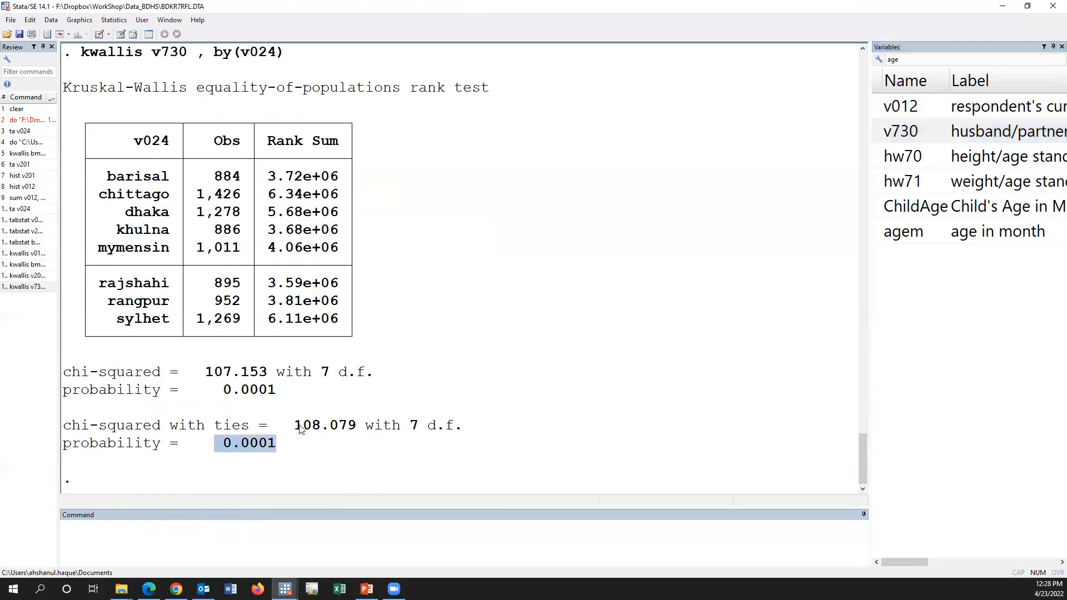
mouse_move(305, 419)
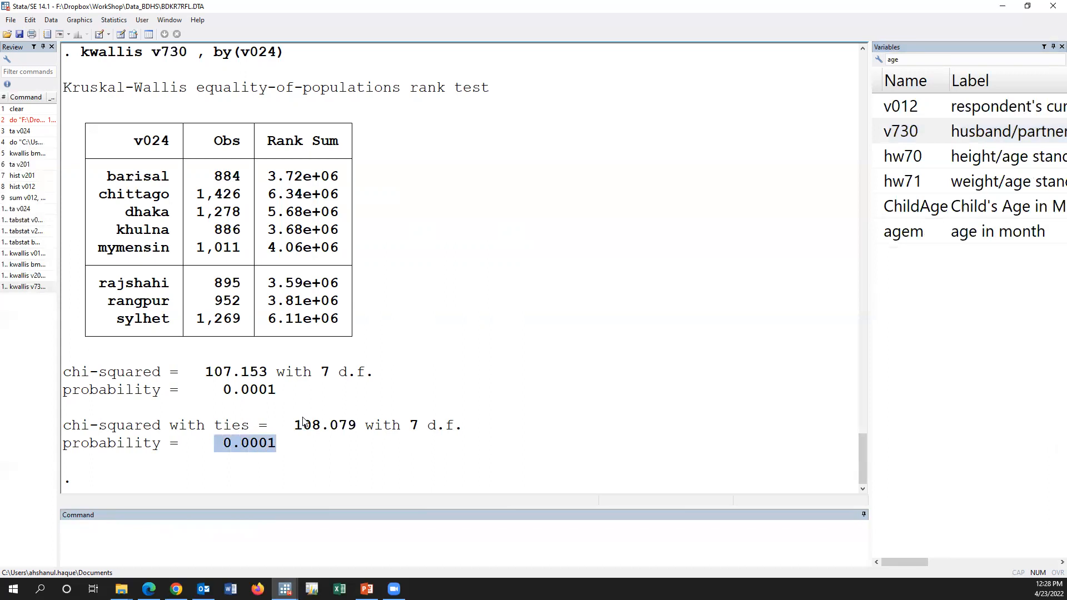
mouse_move(437, 419)
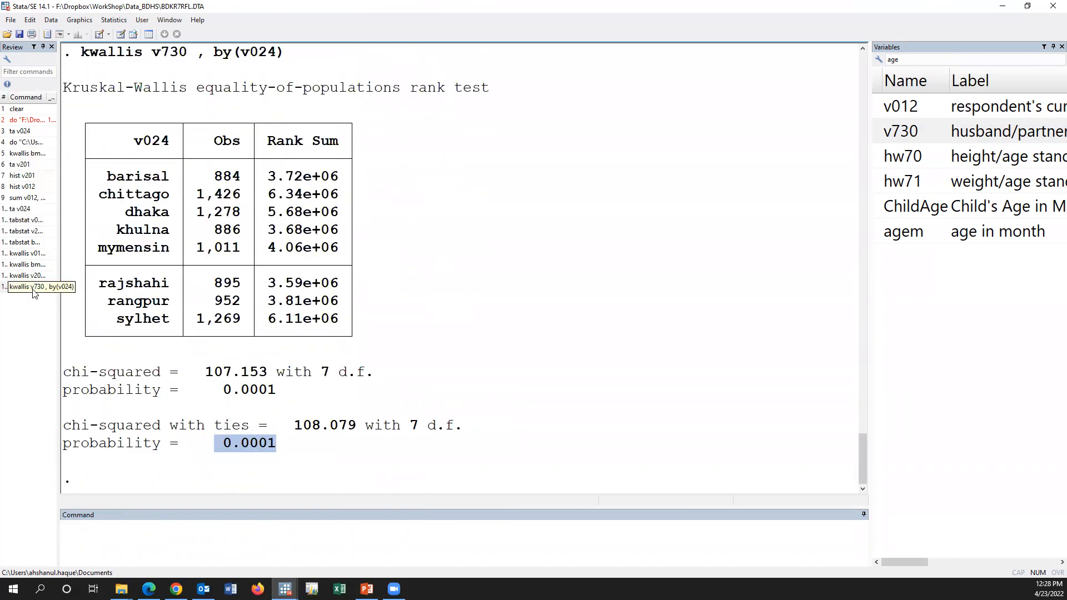
click(38, 286)
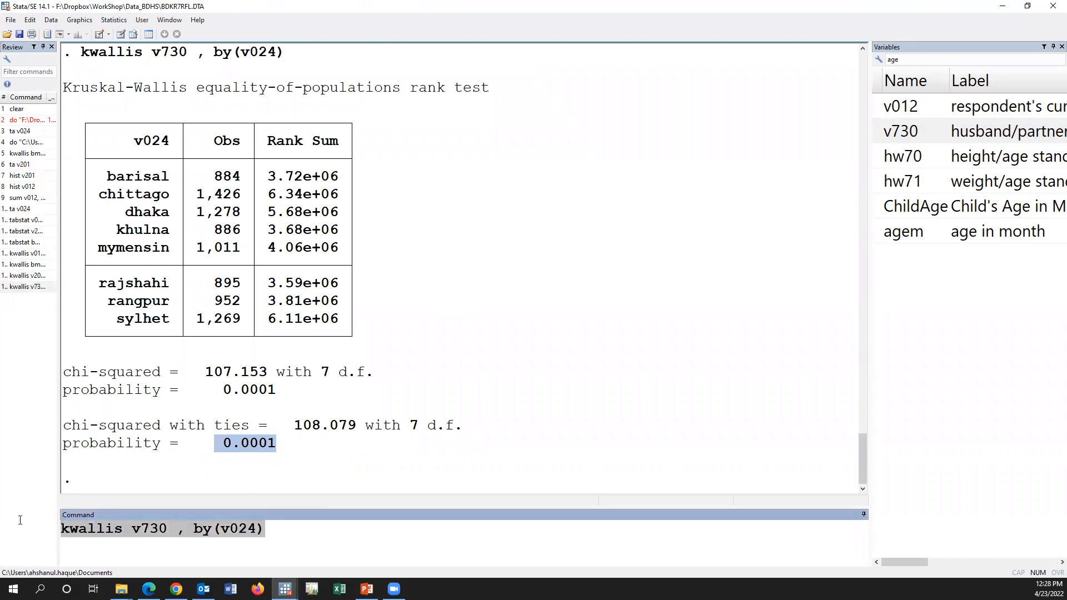